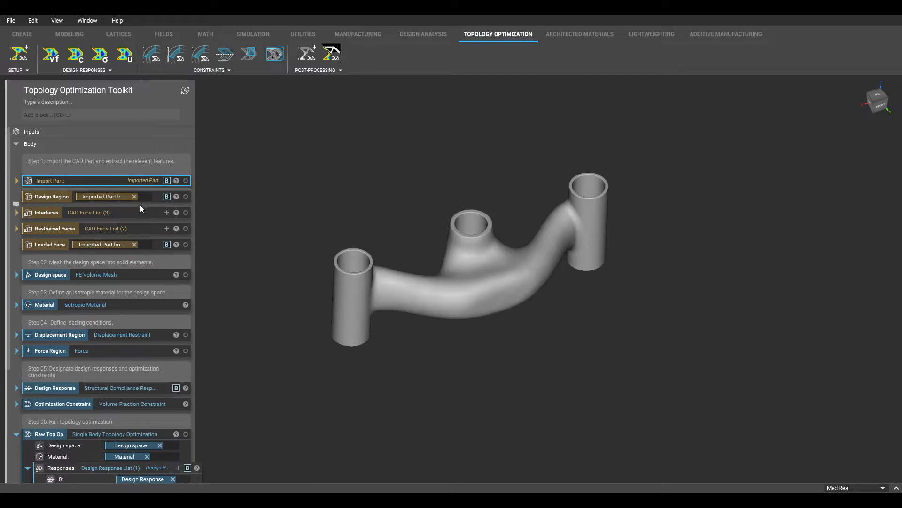
Add a Single Body Topology Optimization block from the Topology Optimization setup to the new notebook.
{"action": "scroll", "scroll_direction": "down", "scroll_amount": 3}
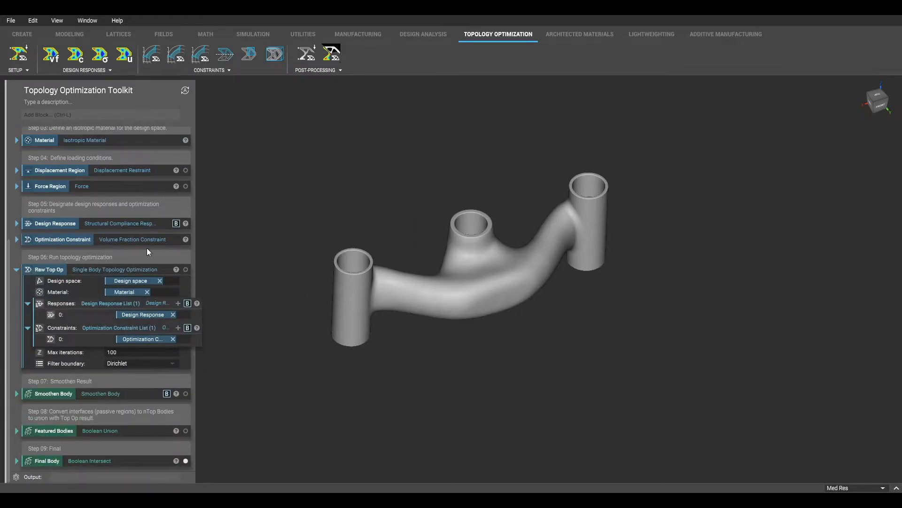
{"action": "mouse_move", "coordinate": [153, 330]}
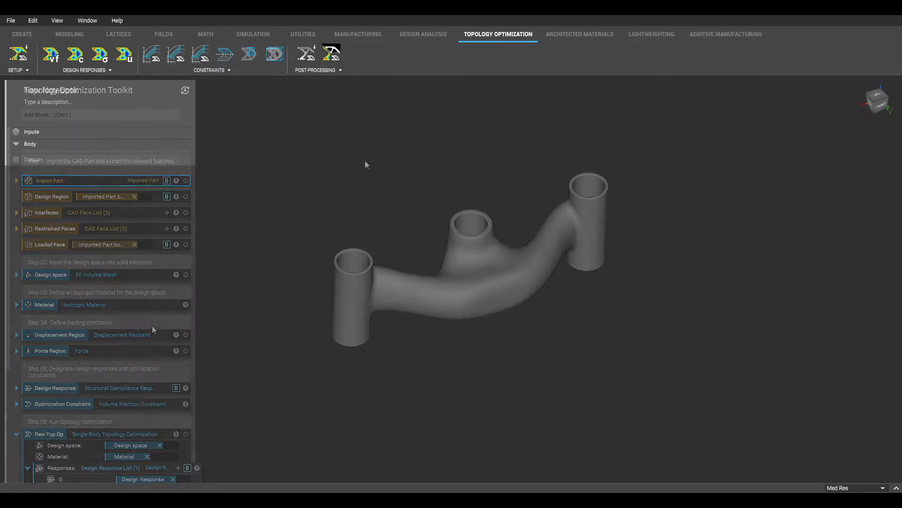
{"action": "left_click", "coordinate": [20, 53]}
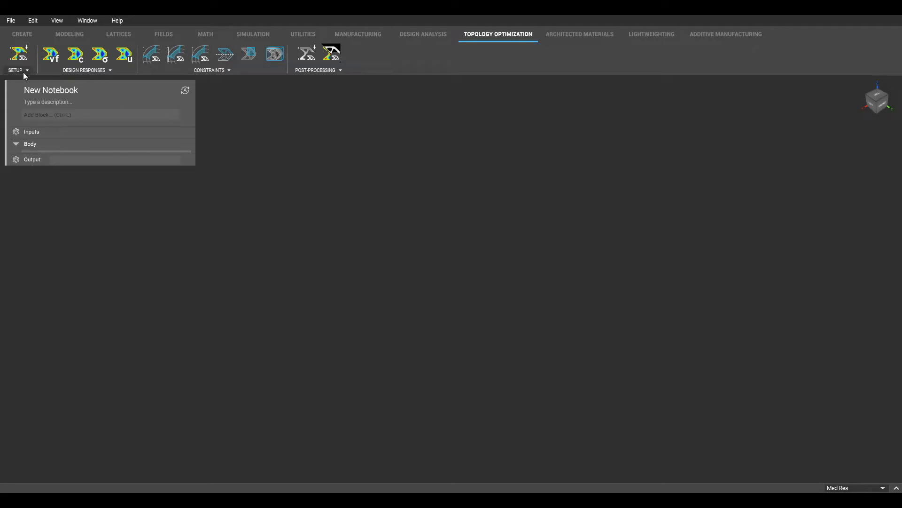
{"action": "left_click", "coordinate": [20, 51]}
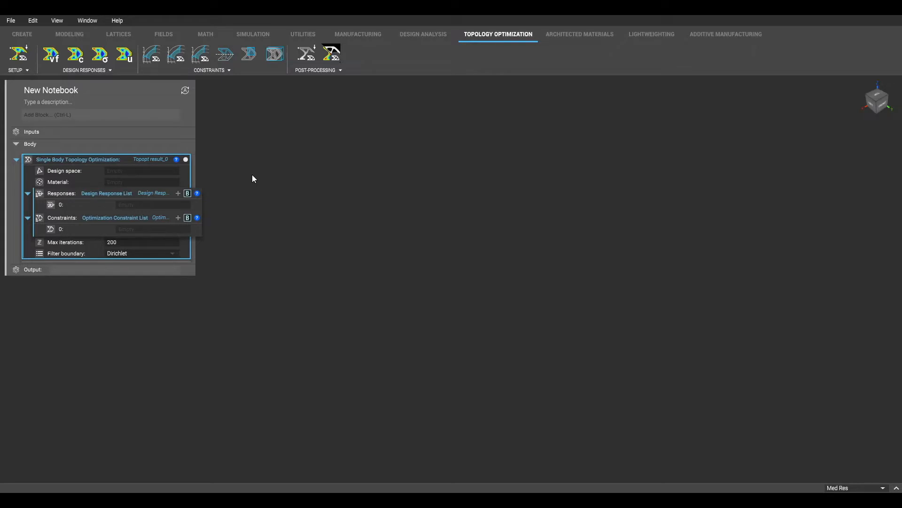
{"action": "mouse_move", "coordinate": [307, 53]}
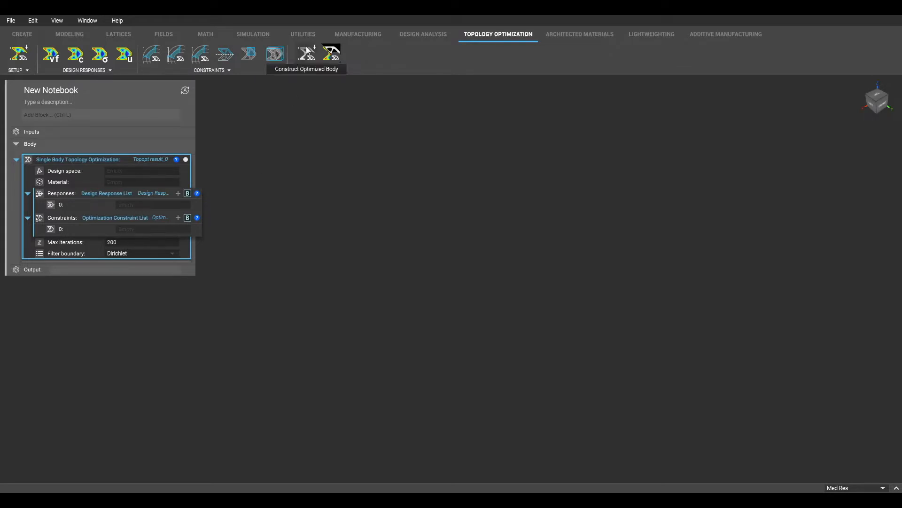
Add an Import Part block from Utilities and load the simple bracket.x_t file.
{"action": "left_click", "coordinate": [303, 34]}
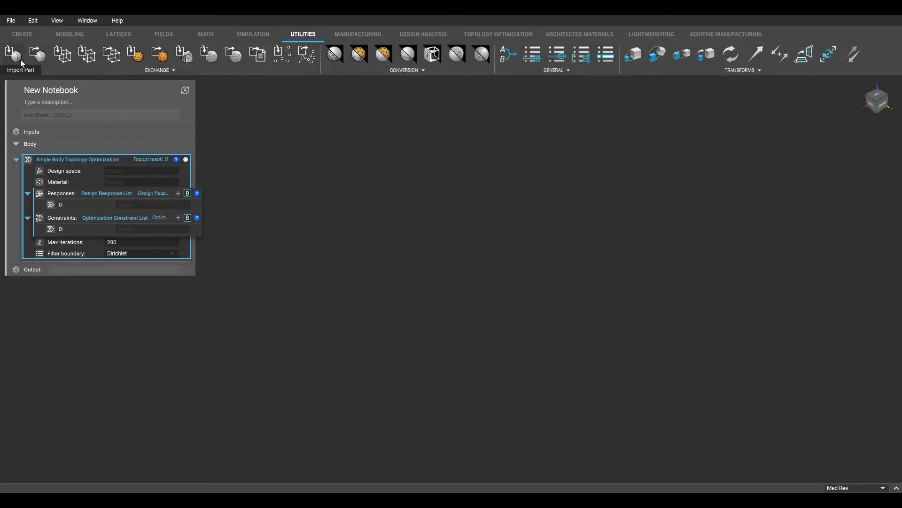
{"action": "left_click", "coordinate": [14, 54]}
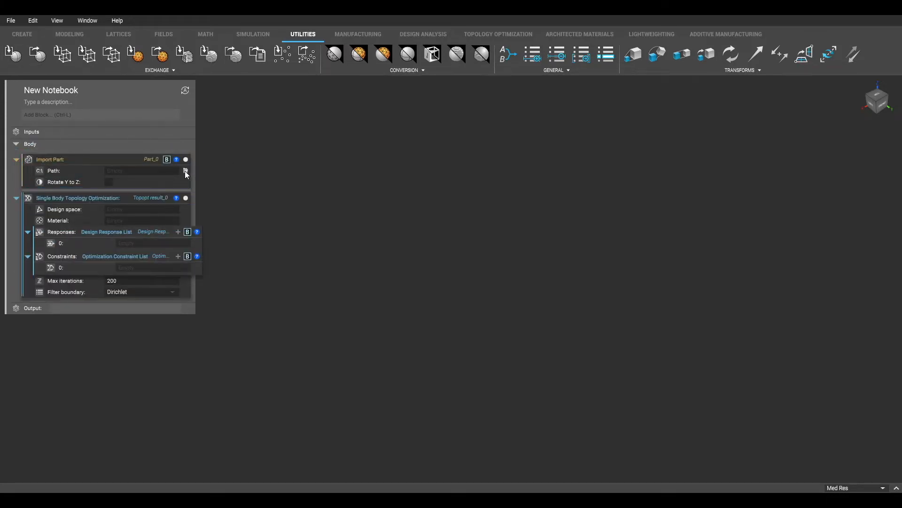
{"action": "left_click", "coordinate": [185, 171]}
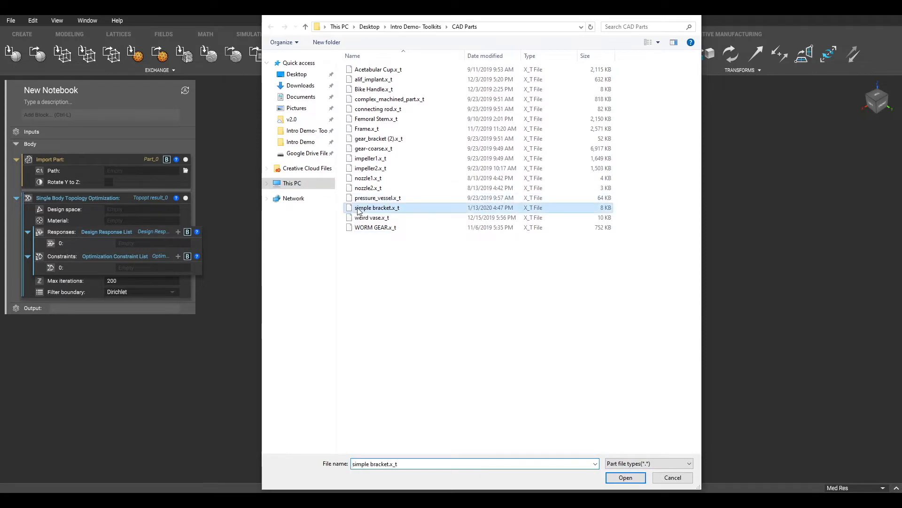
{"action": "left_click", "coordinate": [626, 478]}
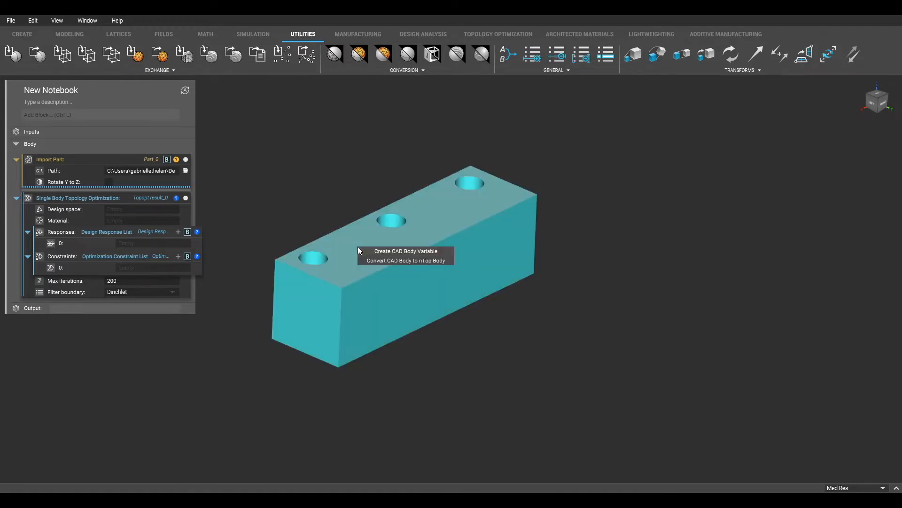
Make the imported body a variable named Design Region and a face list variable from the hole faces.
{"action": "left_click", "coordinate": [405, 251]}
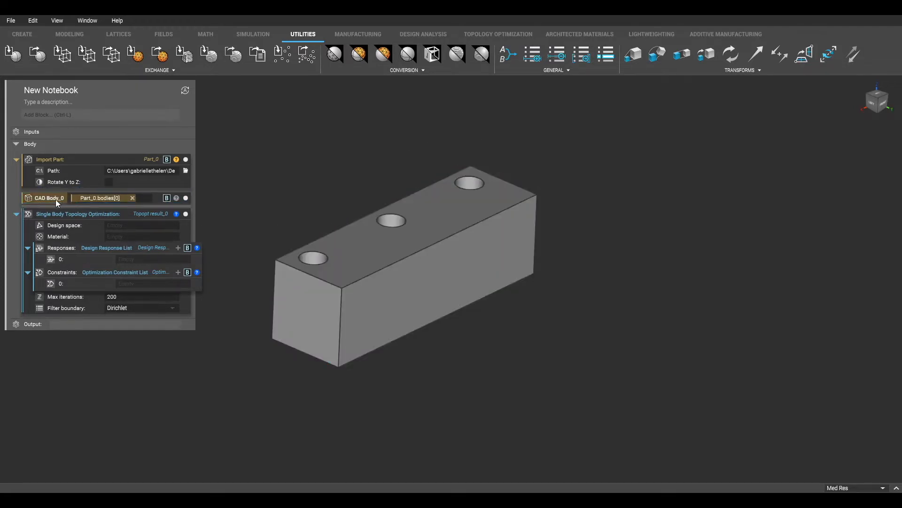
{"action": "double_click", "coordinate": [45, 198]}
{"action": "type", "text": "Design Region"}
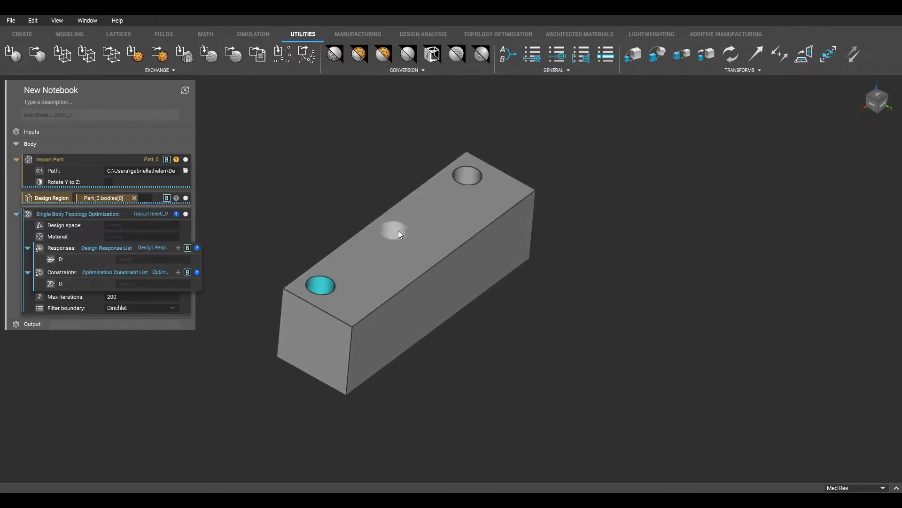
{"action": "right_click", "coordinate": [468, 175]}
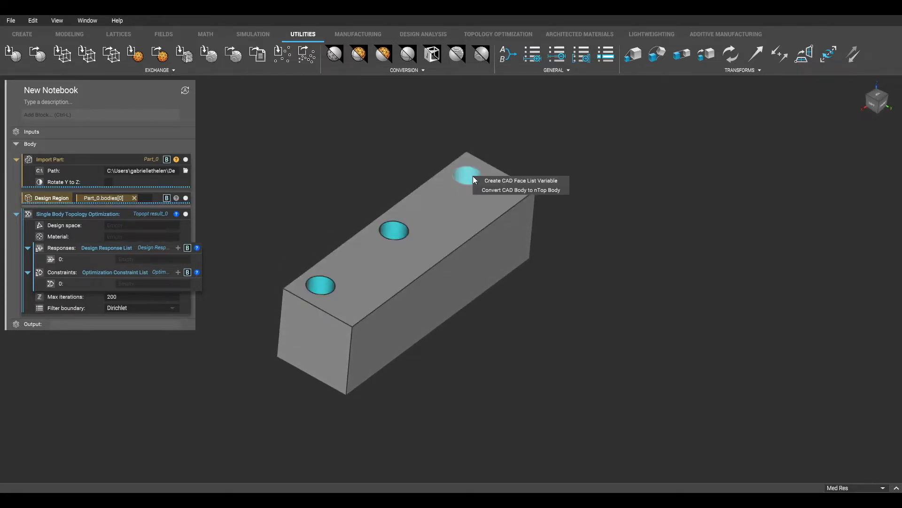
{"action": "left_click", "coordinate": [520, 181]}
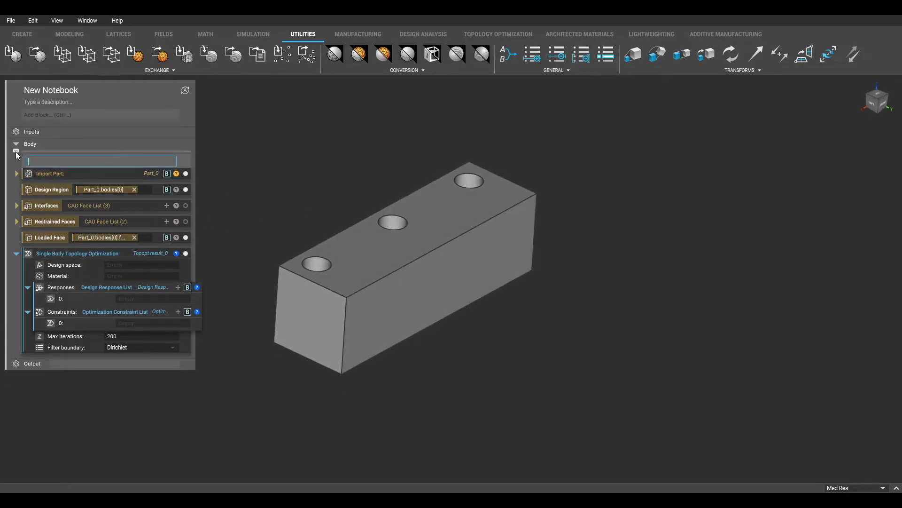
Write the note 'Step 1: Import the CAD Part and extract the relevant features' at the notebook top.
{"action": "type", "text": "Step 1: Import"}
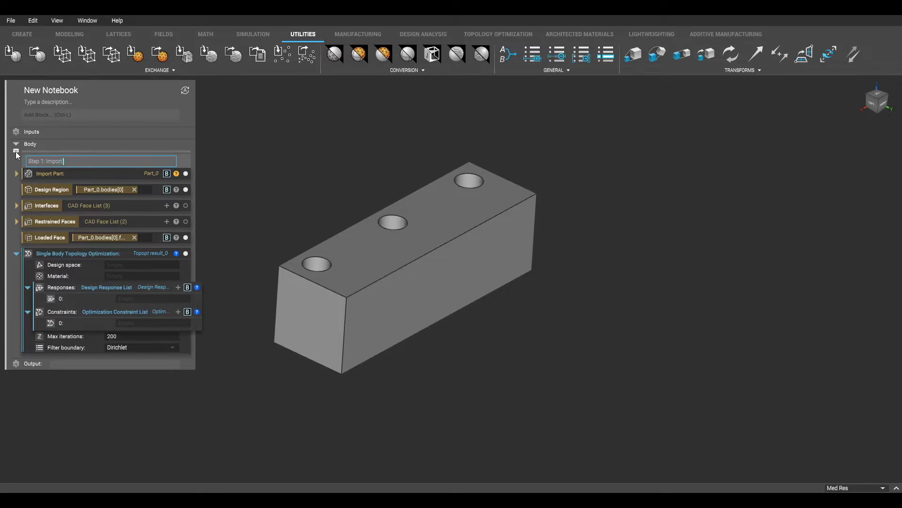
{"action": "type", "text": "the CAD Part and extract the relevant features"}
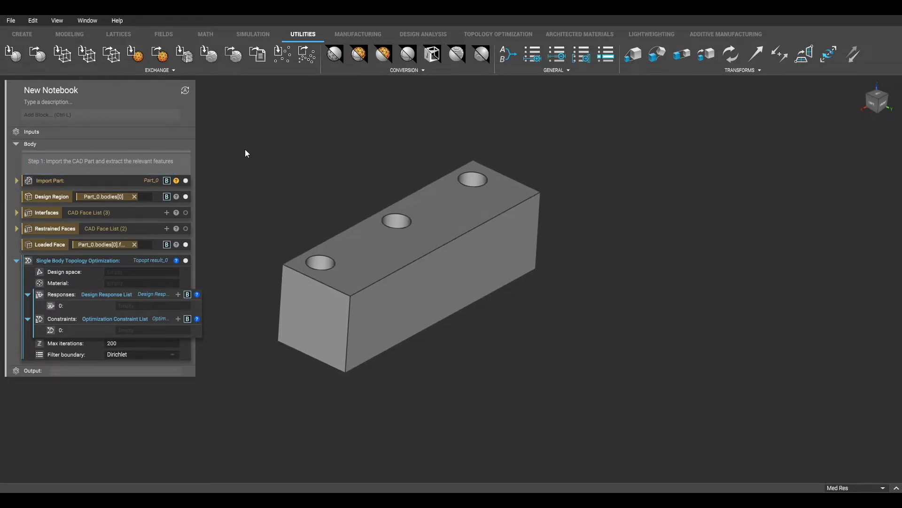
Add a Mesh from CAD Body block meshing the Design Region variable.
{"action": "type", "text": "me"}
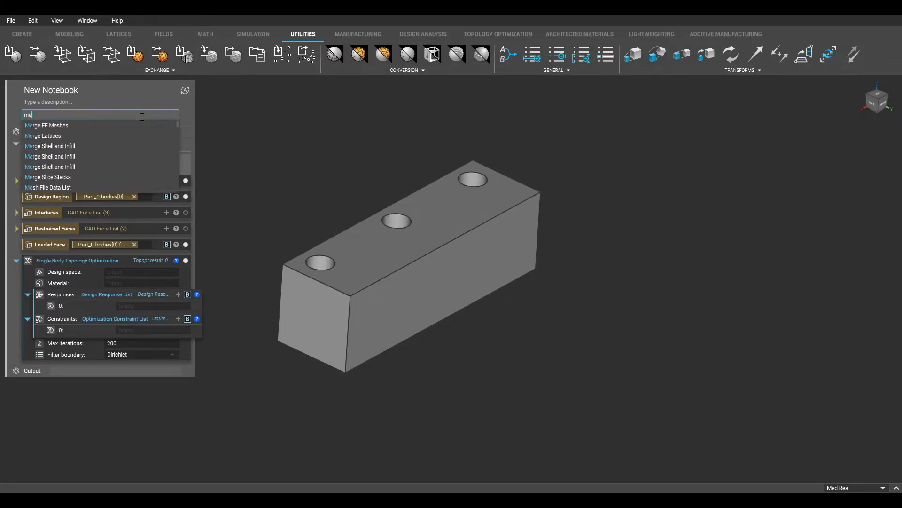
{"action": "type", "text": "sh from CAD Body"}
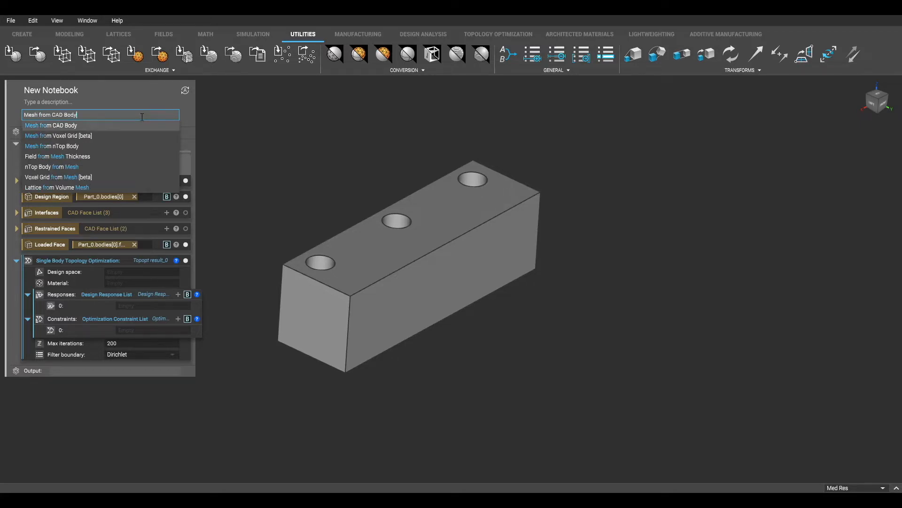
{"action": "left_click", "coordinate": [51, 125]}
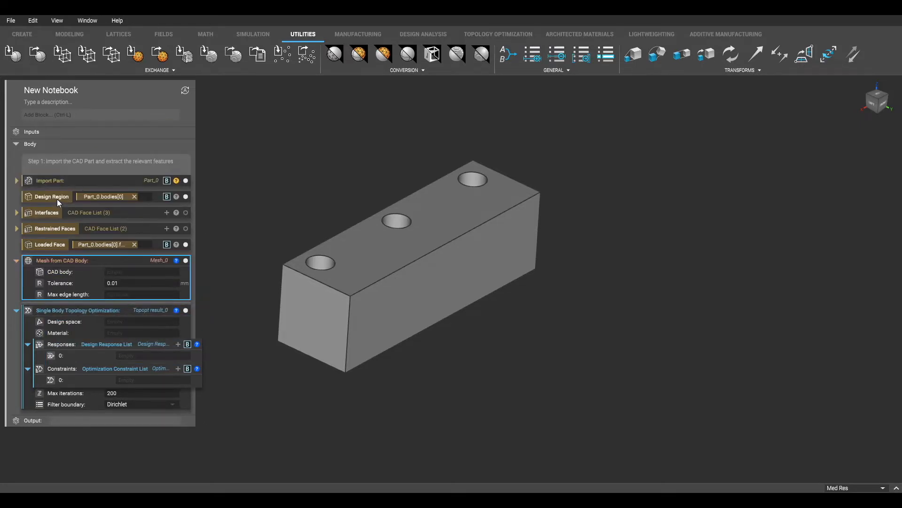
{"action": "left_click", "coordinate": [47, 197]}
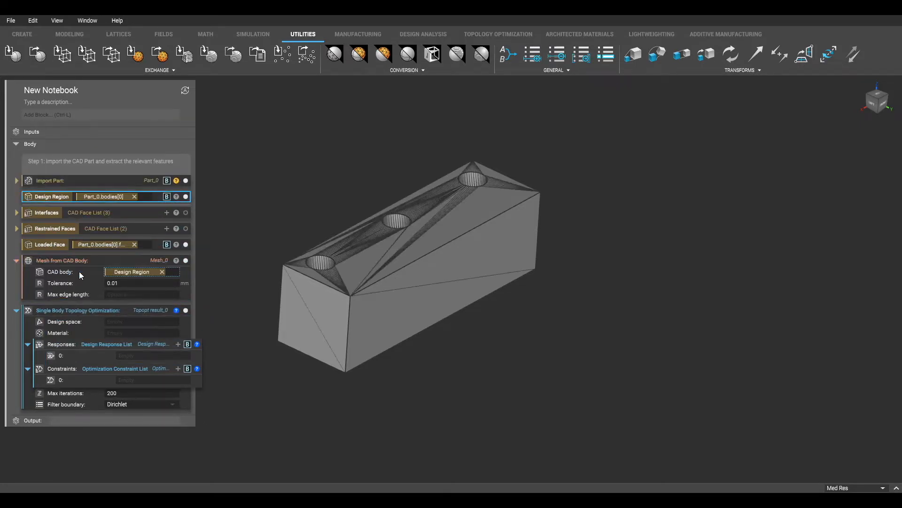
{"action": "left_click", "coordinate": [62, 260]}
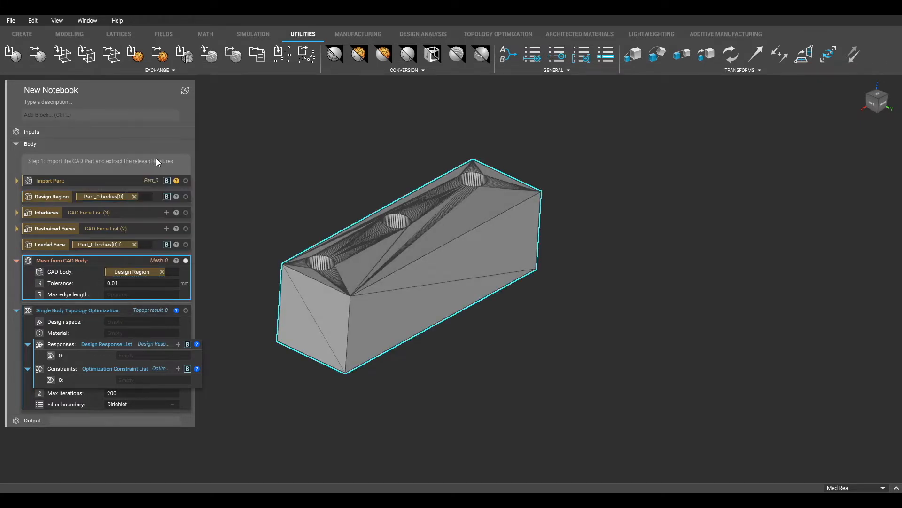
{"action": "mouse_move", "coordinate": [210, 278]}
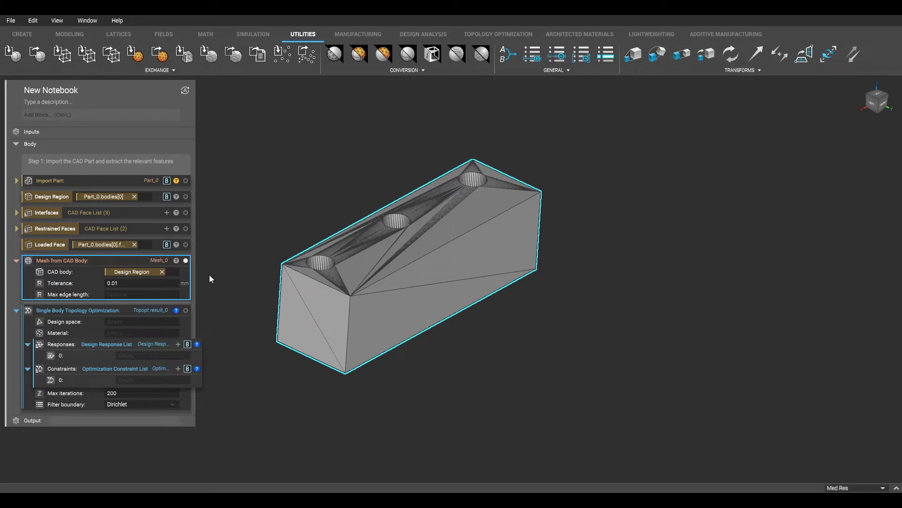
{"action": "left_click", "coordinate": [101, 114]}
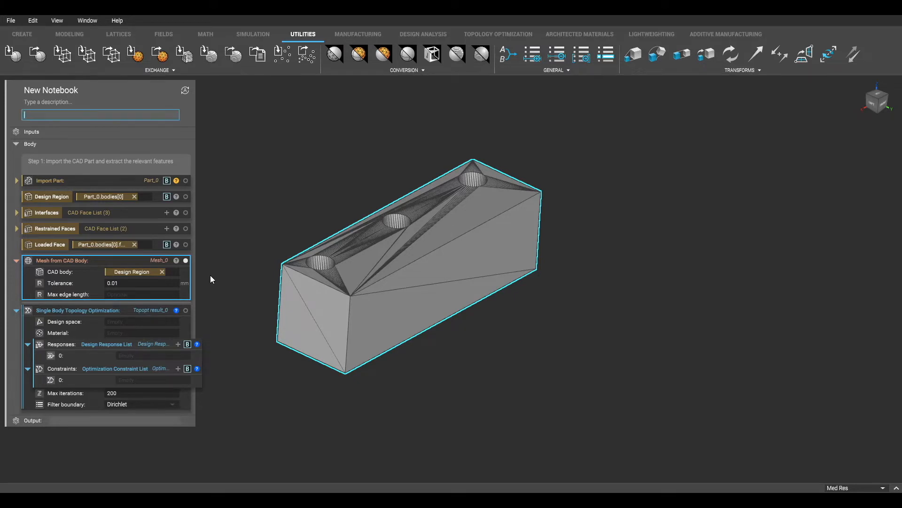
Remesh the surface with 2 mm edge length and triangle shape, then show it in the view.
{"action": "type", "text": "remes"}
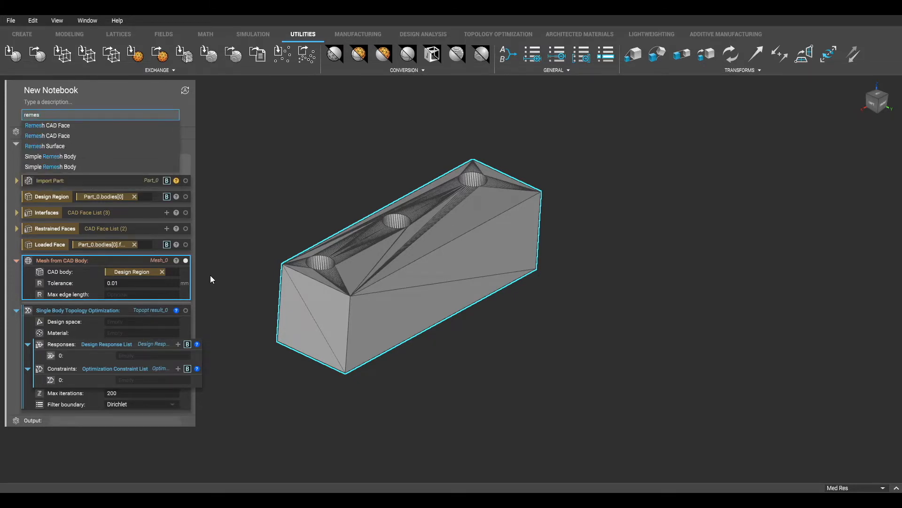
{"action": "left_click", "coordinate": [45, 146]}
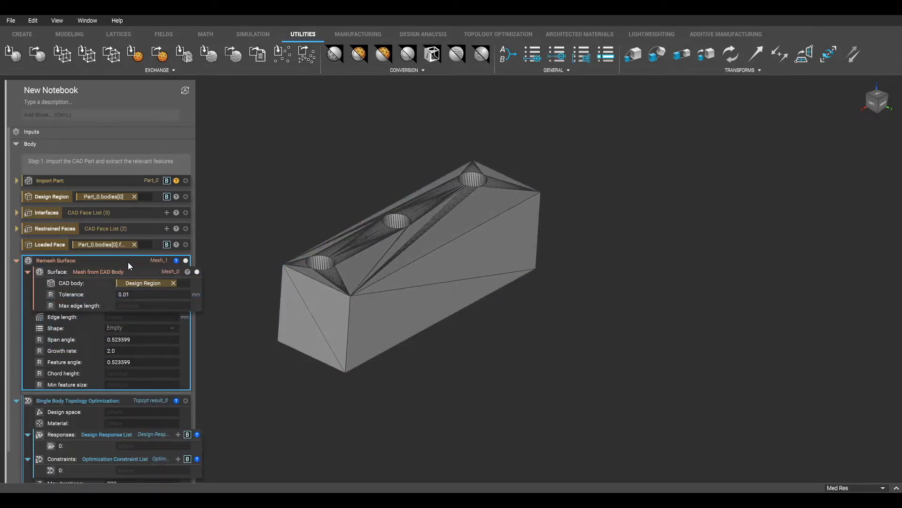
{"action": "left_click", "coordinate": [141, 316]}
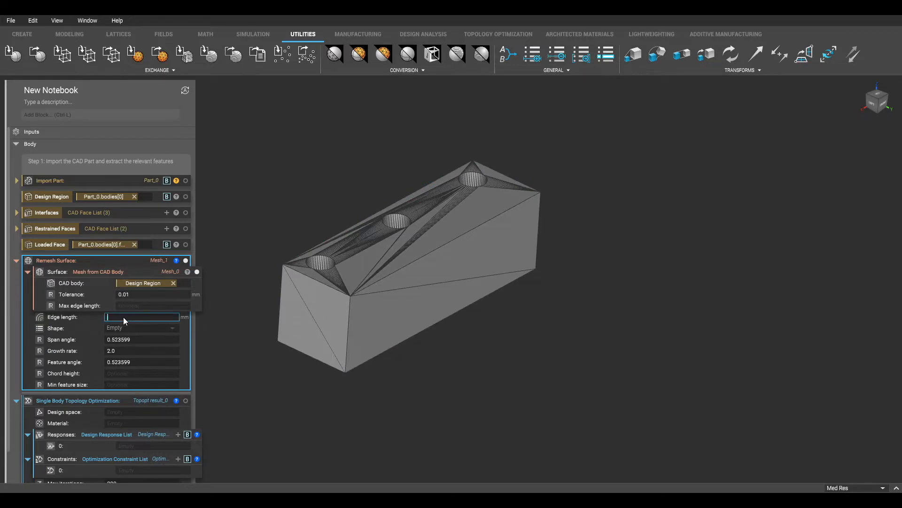
{"action": "type", "text": "2"}
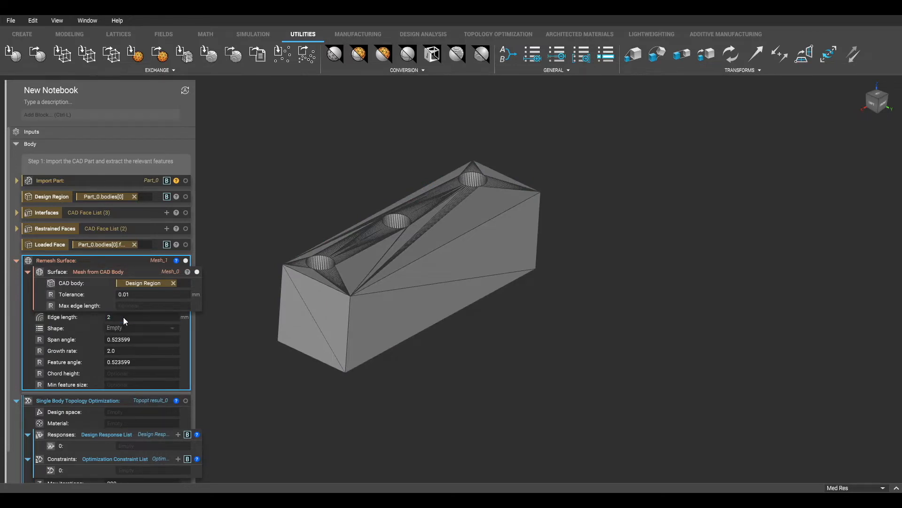
{"action": "left_click", "coordinate": [141, 327]}
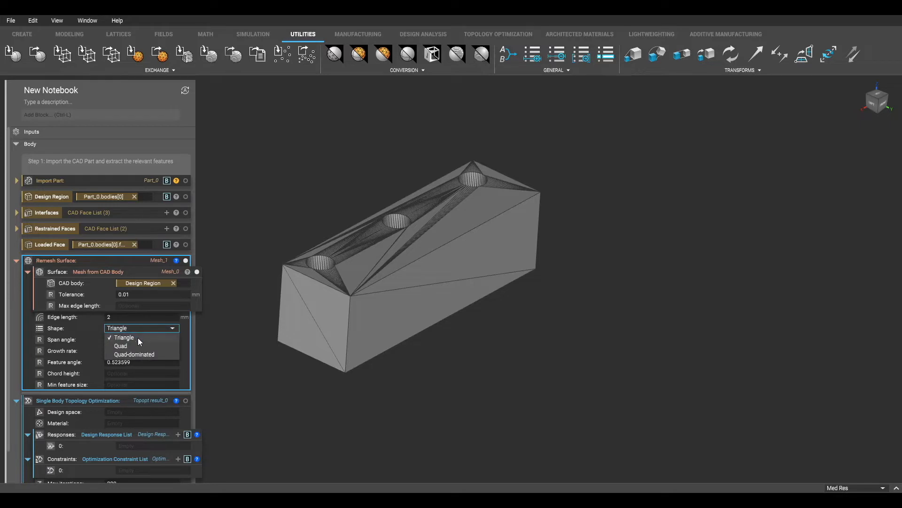
{"action": "left_click", "coordinate": [124, 337]}
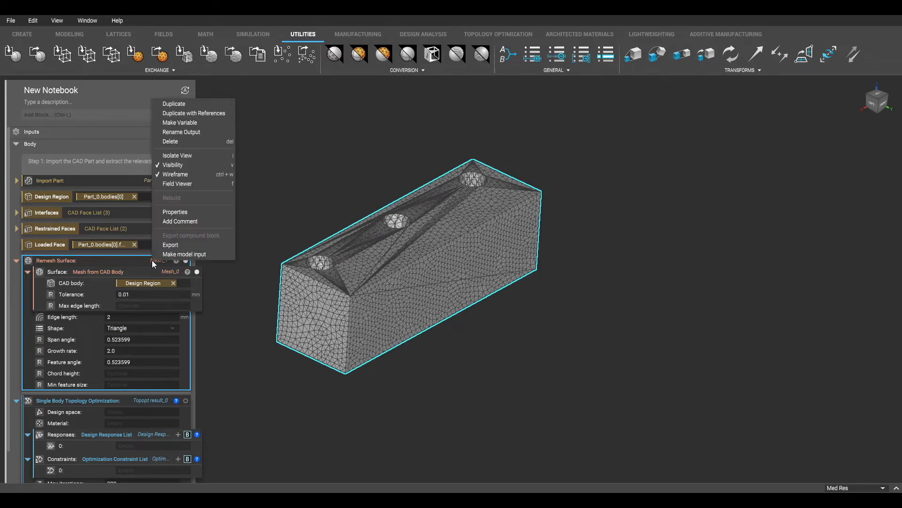
{"action": "left_click", "coordinate": [175, 174]}
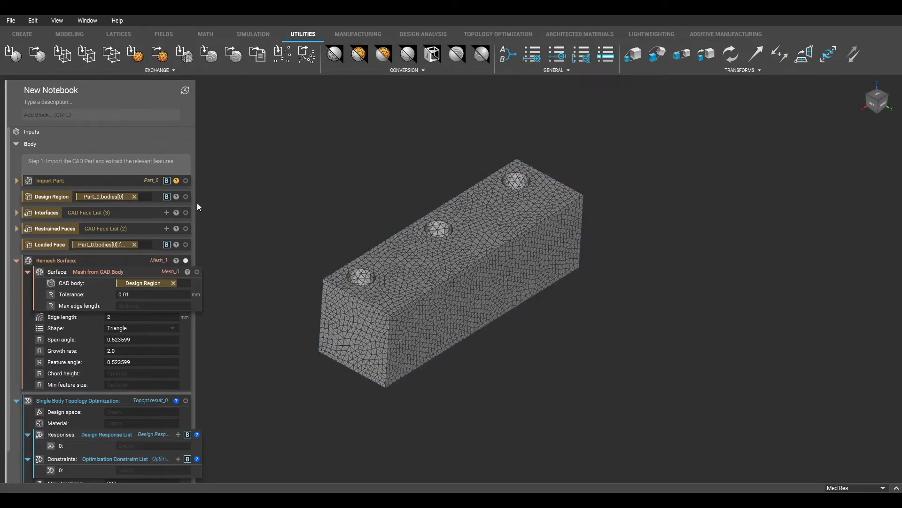
Add a Volume Mesh over the remeshed surface with a 2 mm edge length.
{"action": "type", "text": "volume mes"}
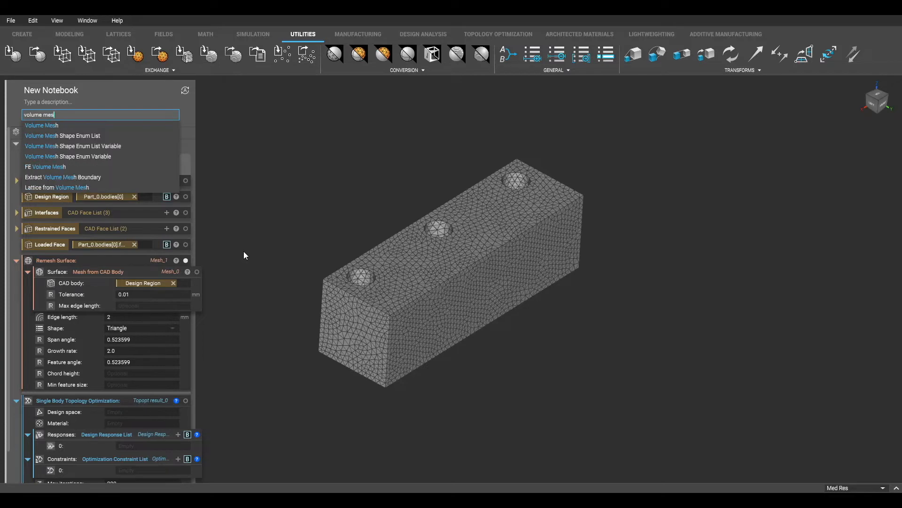
{"action": "left_click", "coordinate": [41, 125]}
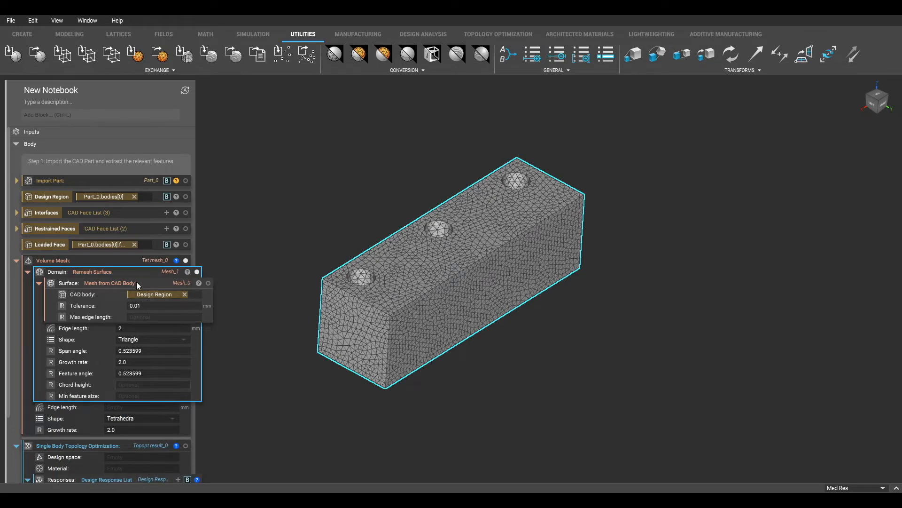
{"action": "left_click", "coordinate": [141, 407]}
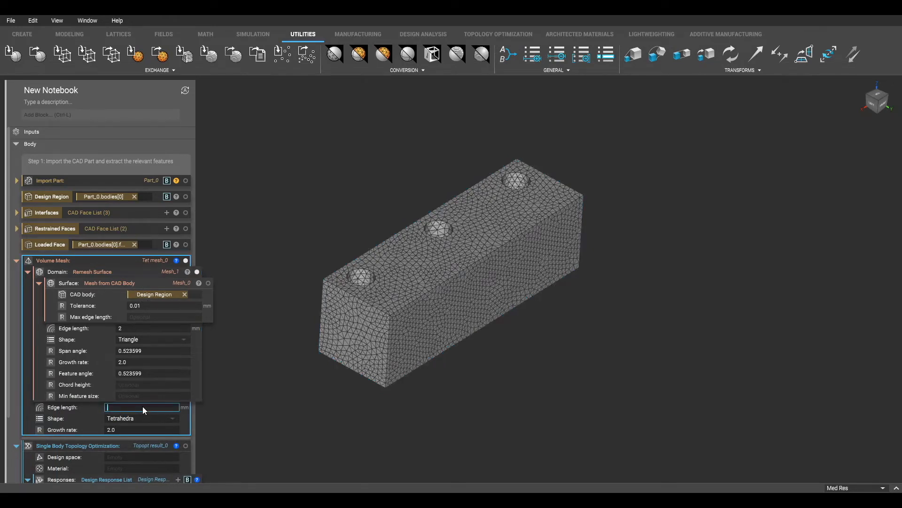
{"action": "type", "text": "2"}
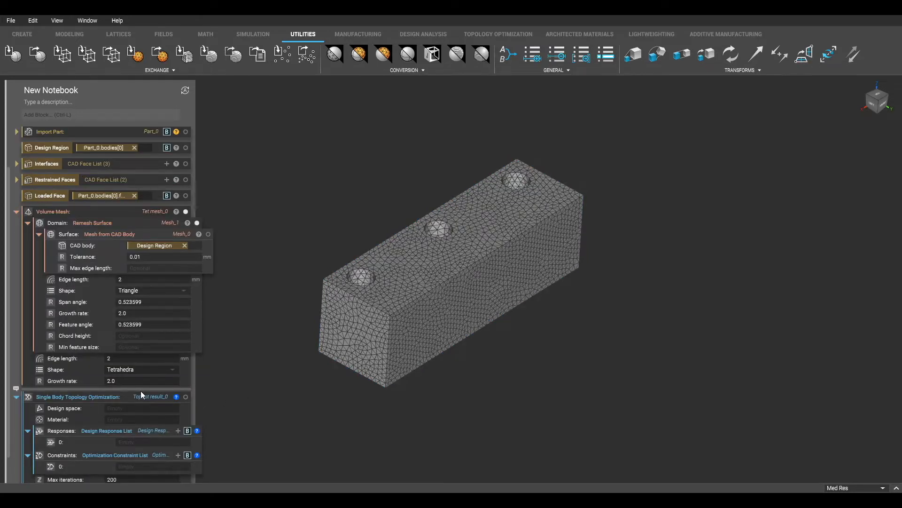
Wrap the volume mesh in an FE Volume Mesh block with linear geometric order.
{"action": "left_click", "coordinate": [100, 114]}
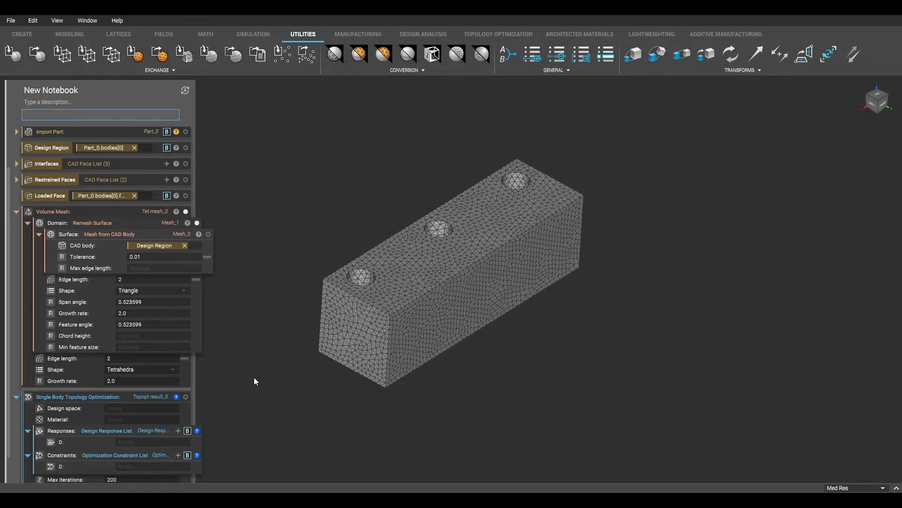
{"action": "type", "text": "fe"}
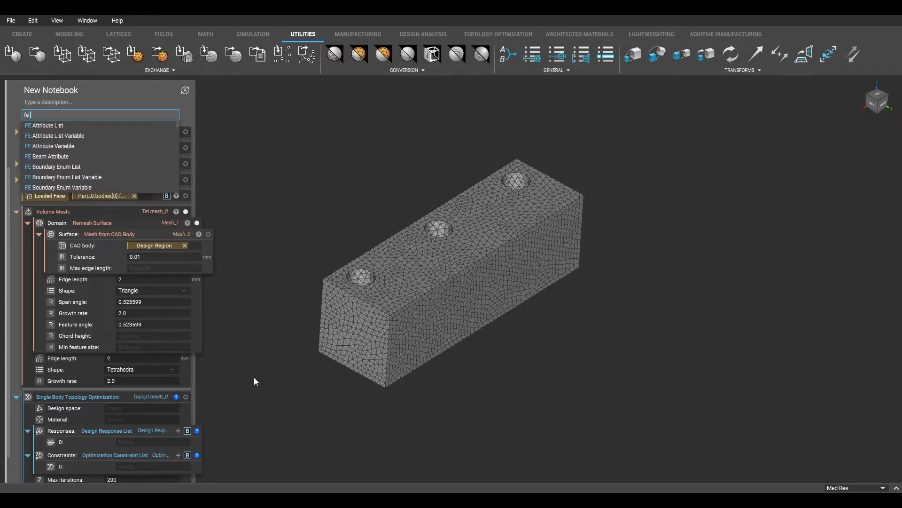
{"action": "type", "text": "FE Volume Mesh"}
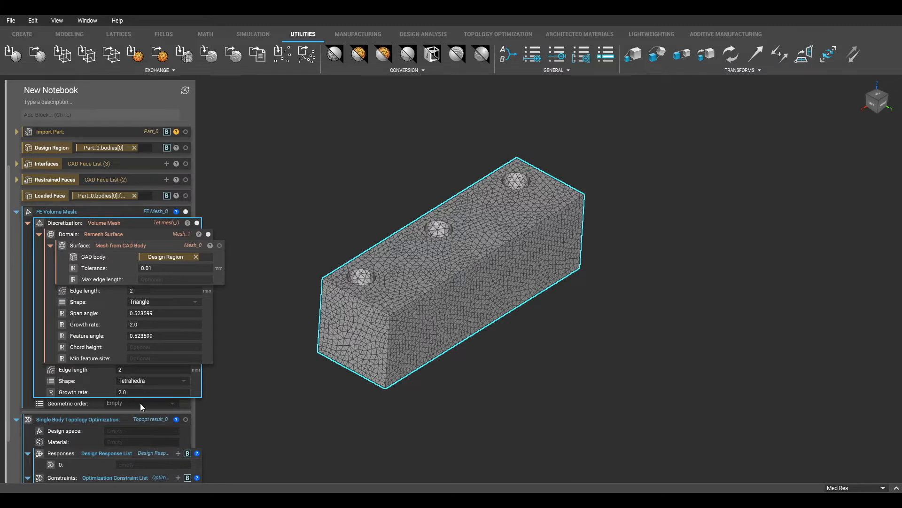
{"action": "left_click", "coordinate": [141, 404]}
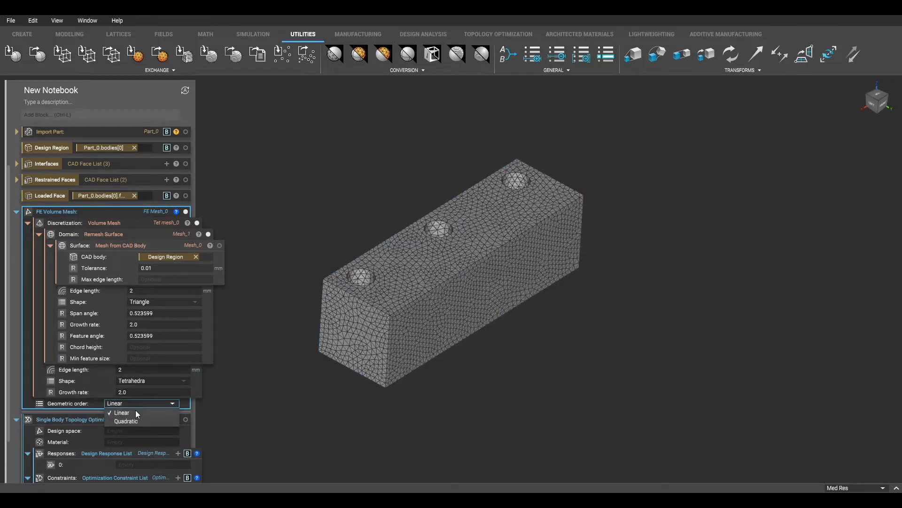
{"action": "left_click", "coordinate": [121, 413]}
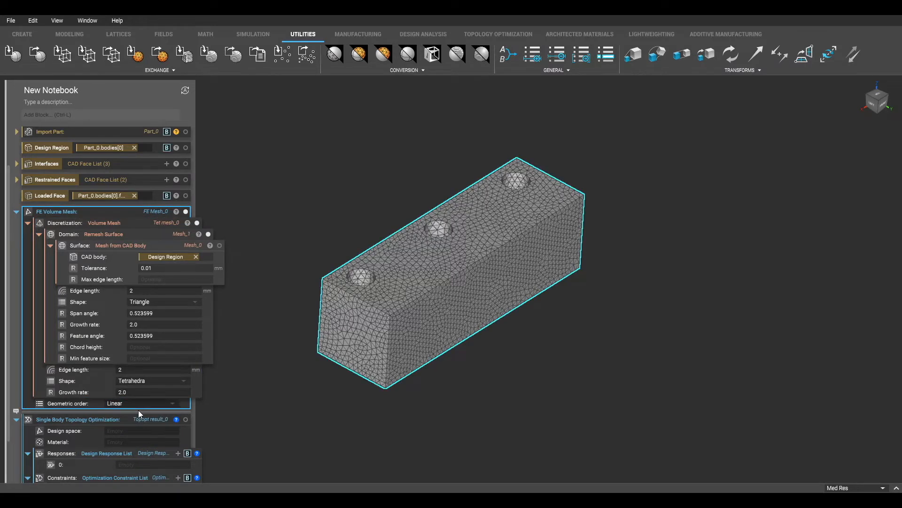
{"action": "mouse_move", "coordinate": [133, 219]}
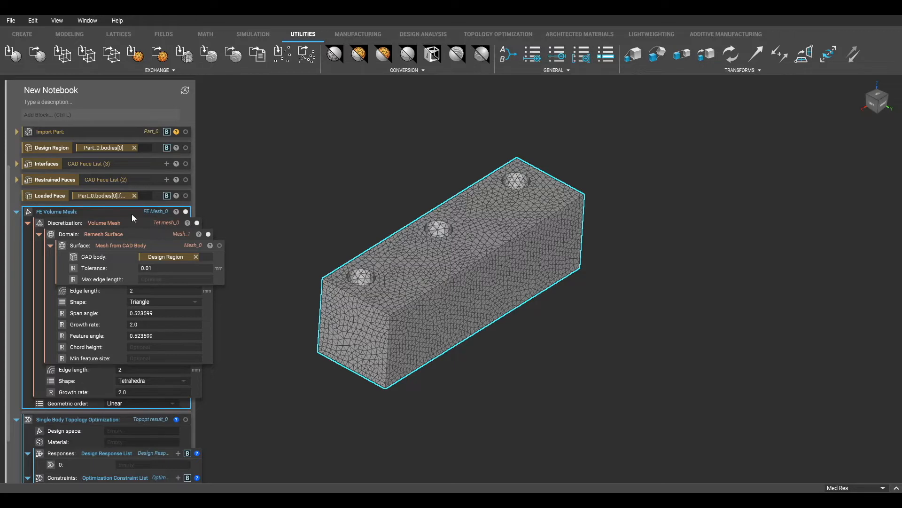
{"action": "mouse_move", "coordinate": [239, 279]}
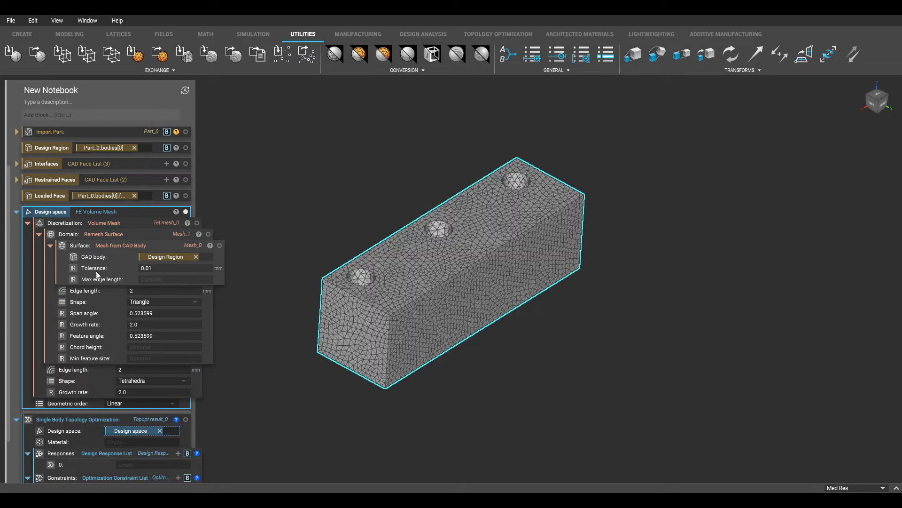
Collapse the Design space block and head it with the note 'Step 2. Mesh the design space into solid elements'.
{"action": "left_click", "coordinate": [26, 212]}
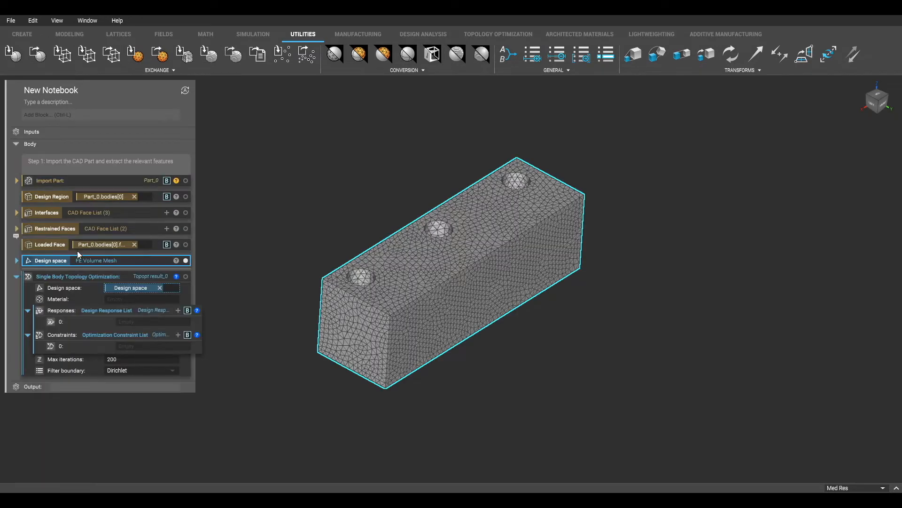
{"action": "left_click", "coordinate": [16, 260]}
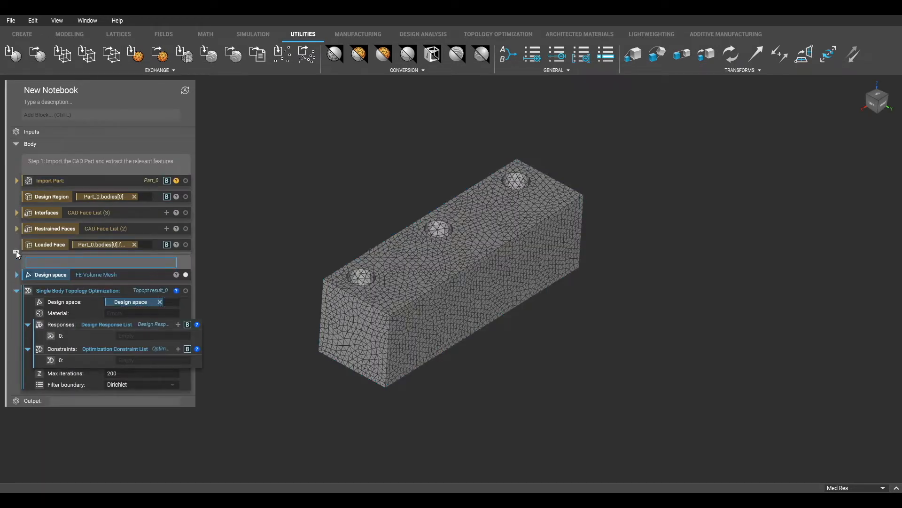
{"action": "type", "text": "Step"}
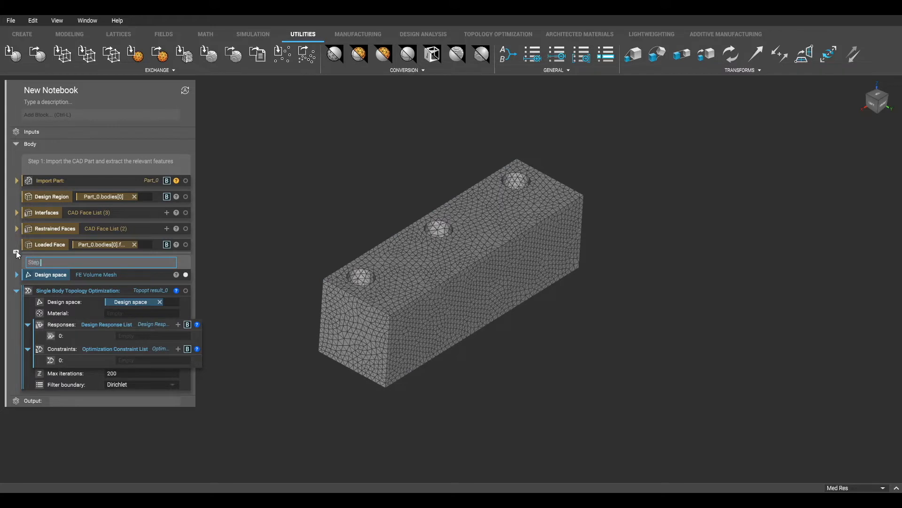
{"action": "type", "text": "Step 2. Mesh the design space into solid elements."}
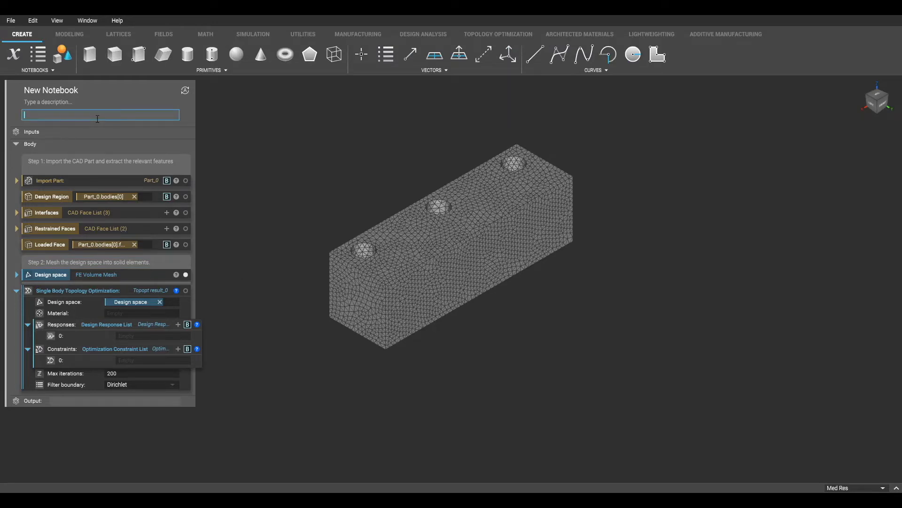
Add an isotropic material block with an isotropic elastic property in its first slot.
{"action": "type", "text": "iso"}
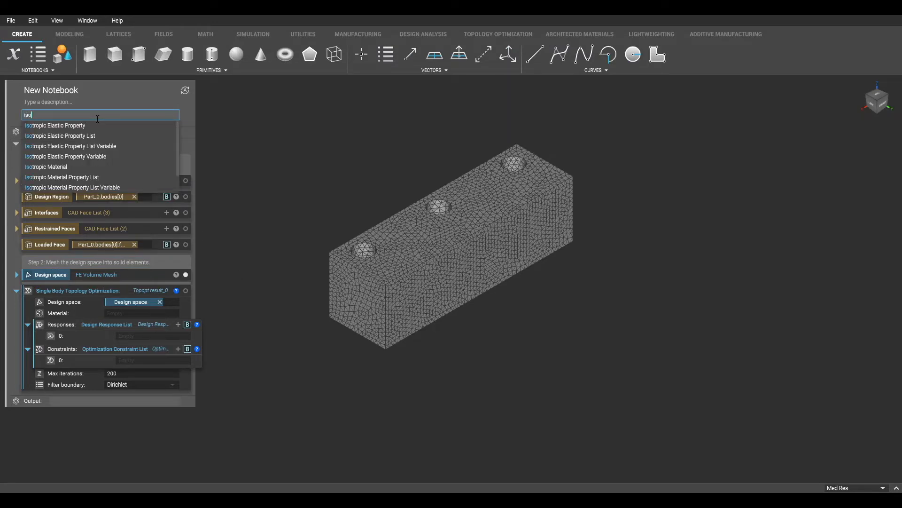
{"action": "left_click", "coordinate": [46, 166]}
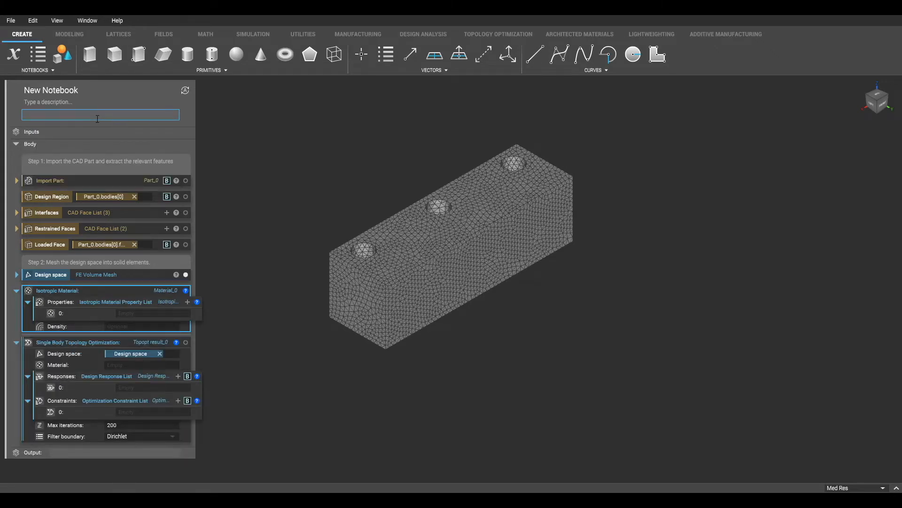
{"action": "left_click", "coordinate": [152, 313]}
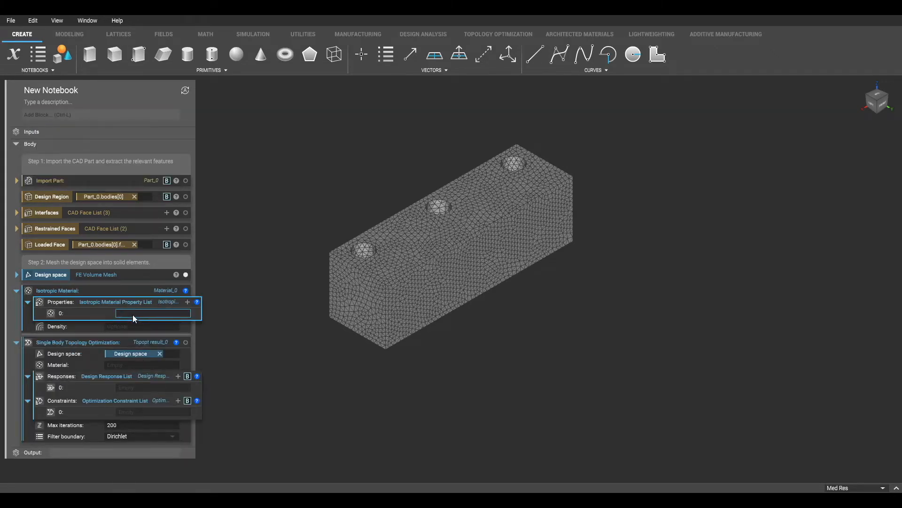
{"action": "left_click", "coordinate": [155, 313]}
{"action": "type", "text": "el"}
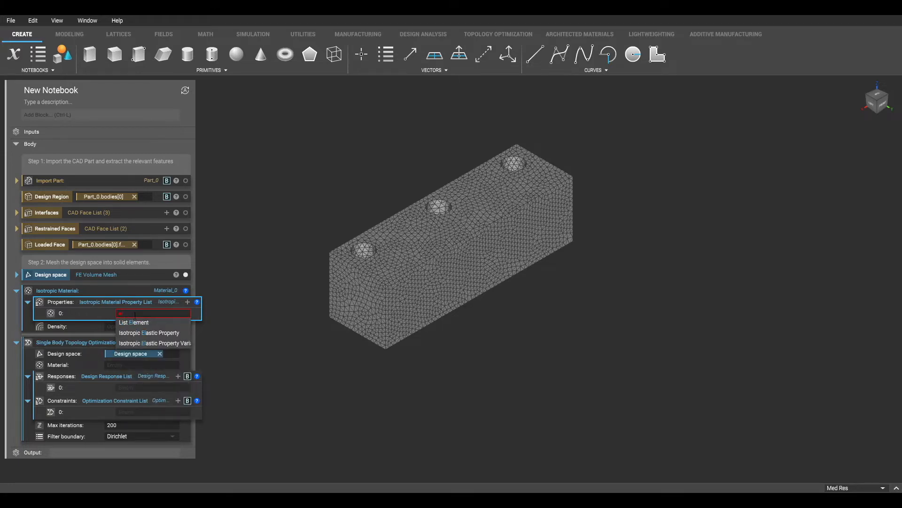
{"action": "left_click", "coordinate": [148, 333]}
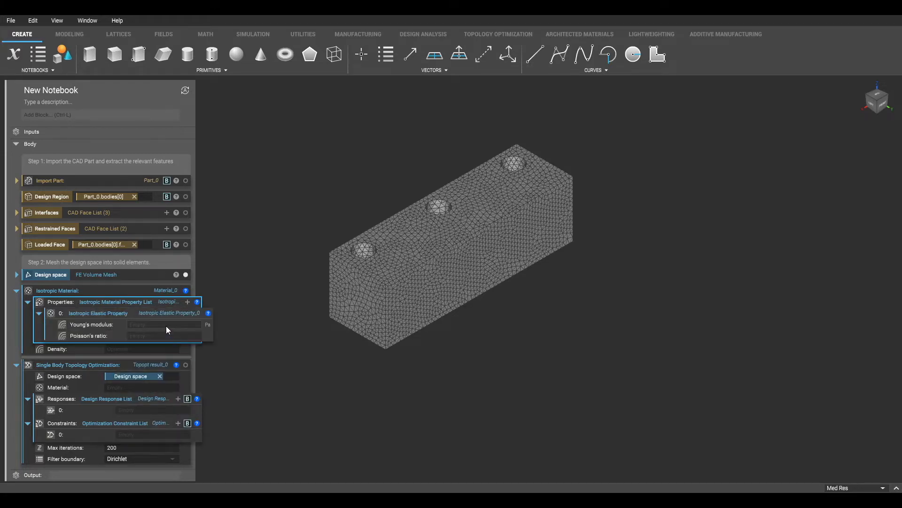
Enter Young's modulus 2.1e11 Pa and Poisson's ratio .33 for the material.
{"action": "left_click", "coordinate": [164, 325]}
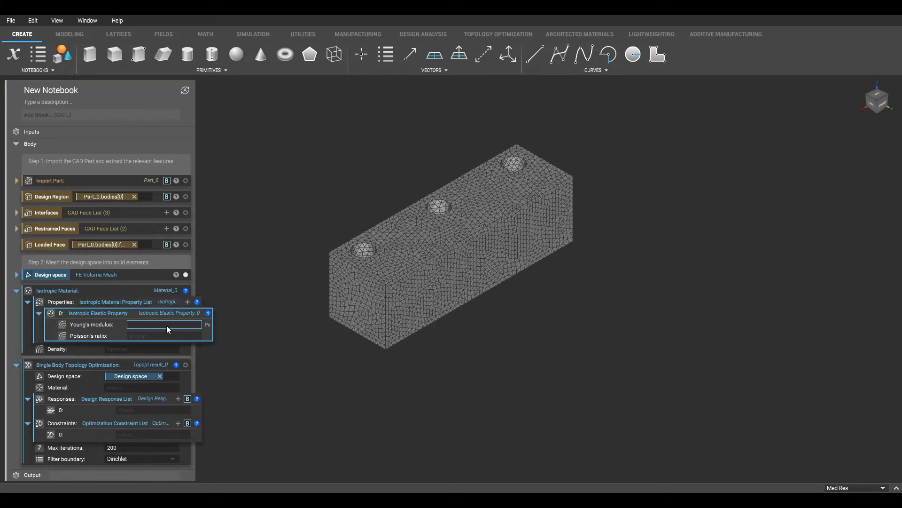
{"action": "type", "text": "2.1e+11"}
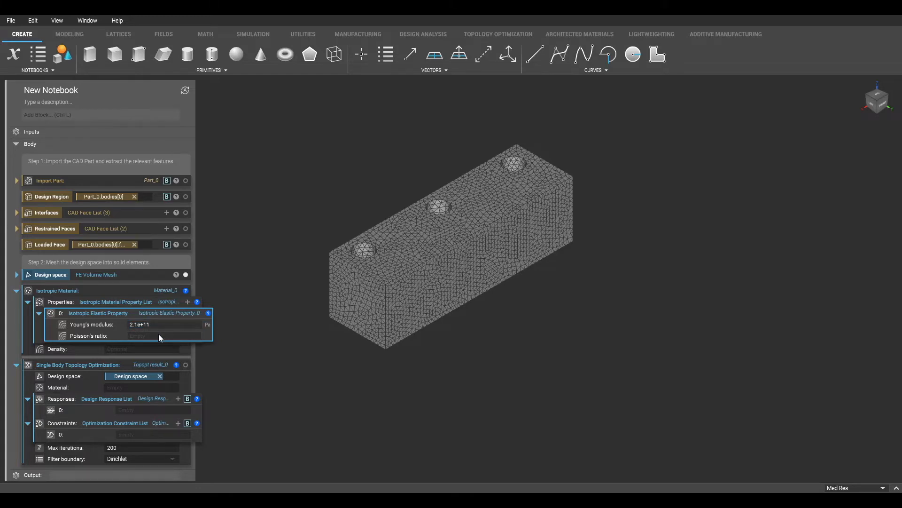
{"action": "type", "text": ".33"}
{"action": "type", "text": "Step 3: Define an isotro"}
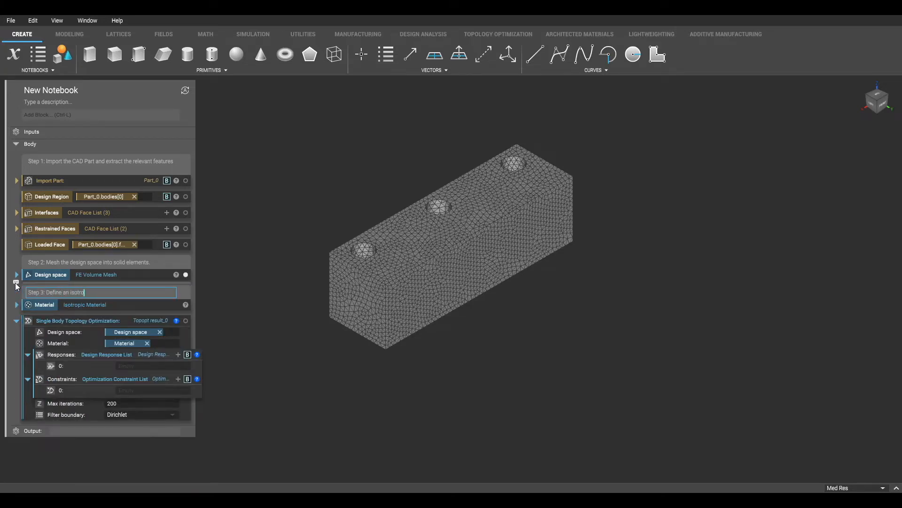
Add a Structural Compliance Response from the Design Responses list.
{"action": "left_click", "coordinate": [498, 34]}
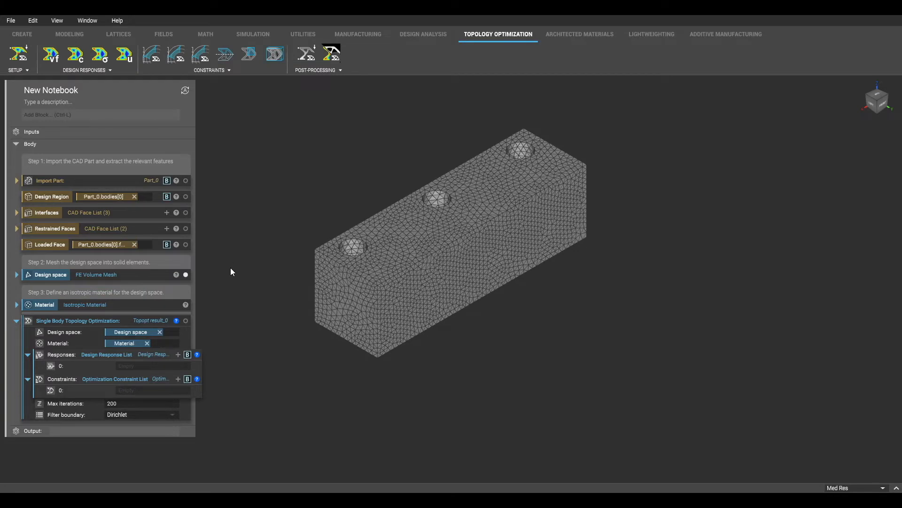
{"action": "left_click", "coordinate": [86, 70]}
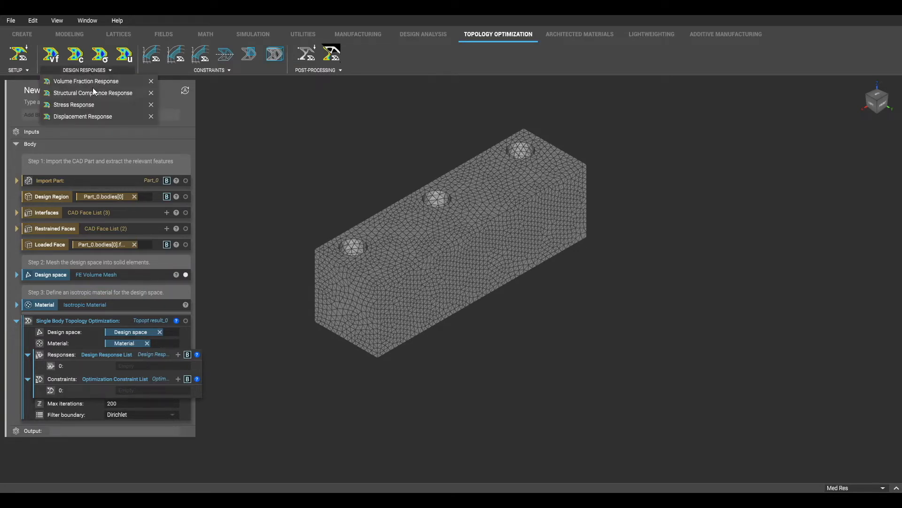
{"action": "left_click", "coordinate": [92, 94]}
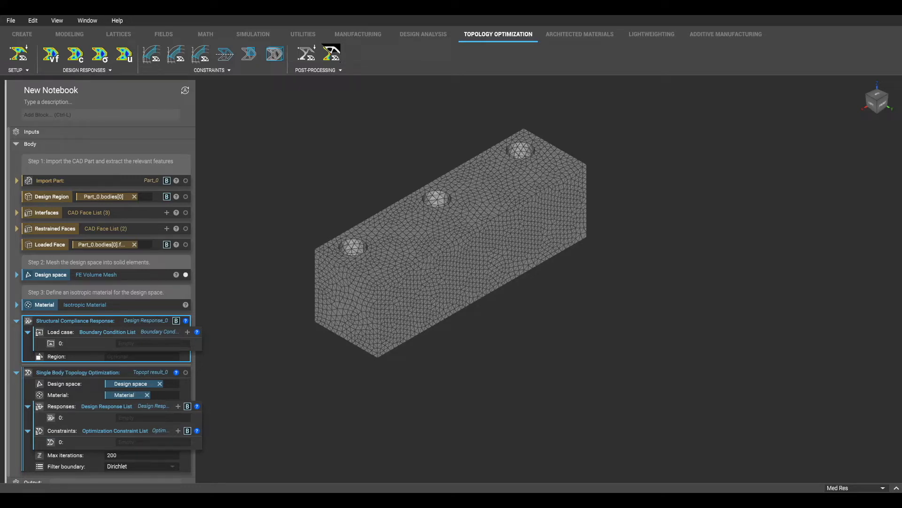
Make load case 0 of the compliance response a Displacement Restraint.
{"action": "left_click", "coordinate": [154, 343]}
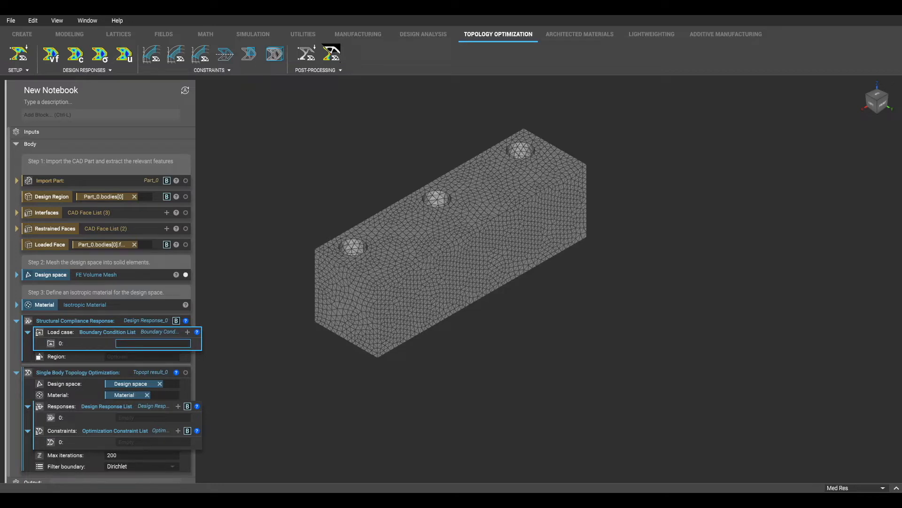
{"action": "left_click", "coordinate": [155, 343]}
{"action": "type", "text": "D"}
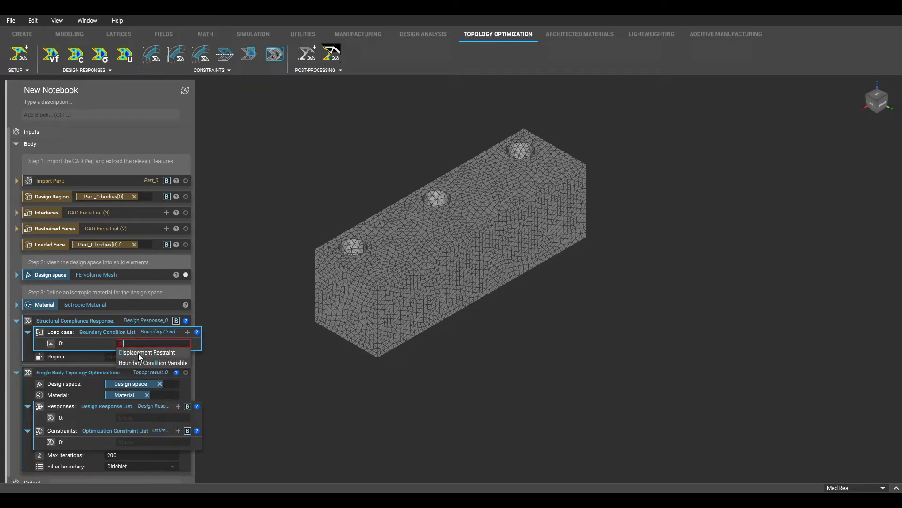
{"action": "left_click", "coordinate": [147, 352]}
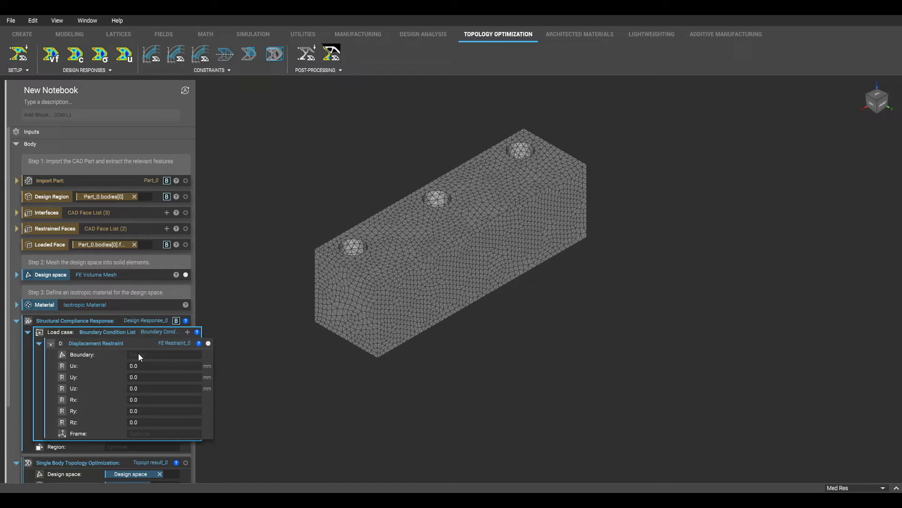
Give the restraint an FE Face Boundary on Restrained Faces of the Design space mesh, entity Nodes.
{"action": "left_click", "coordinate": [163, 354]}
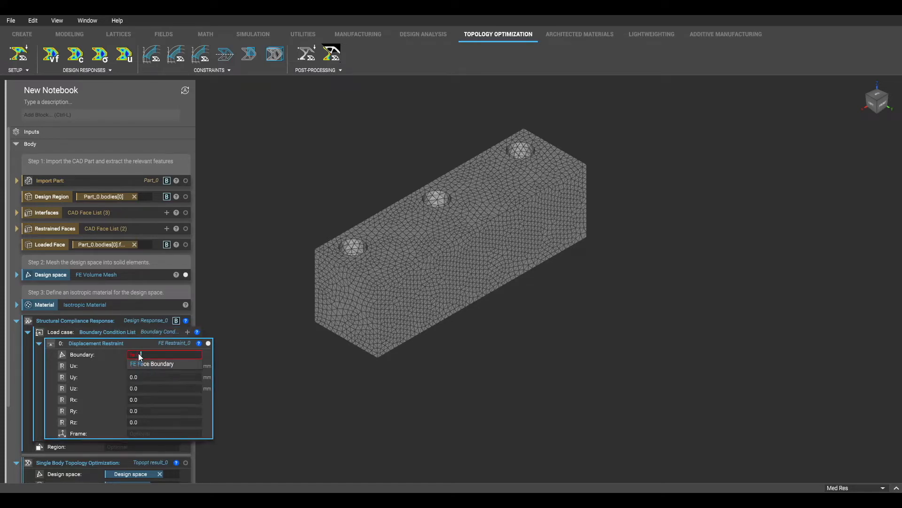
{"action": "left_click", "coordinate": [155, 363]}
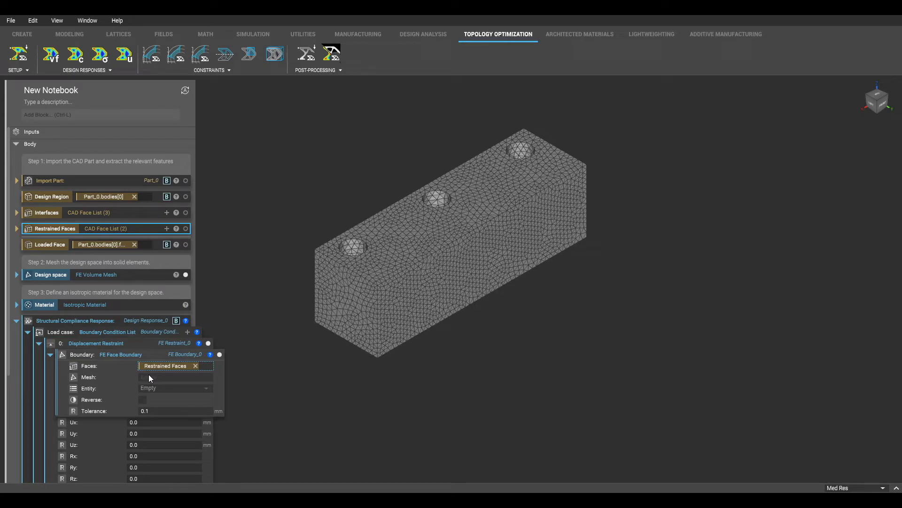
{"action": "left_click", "coordinate": [173, 377]}
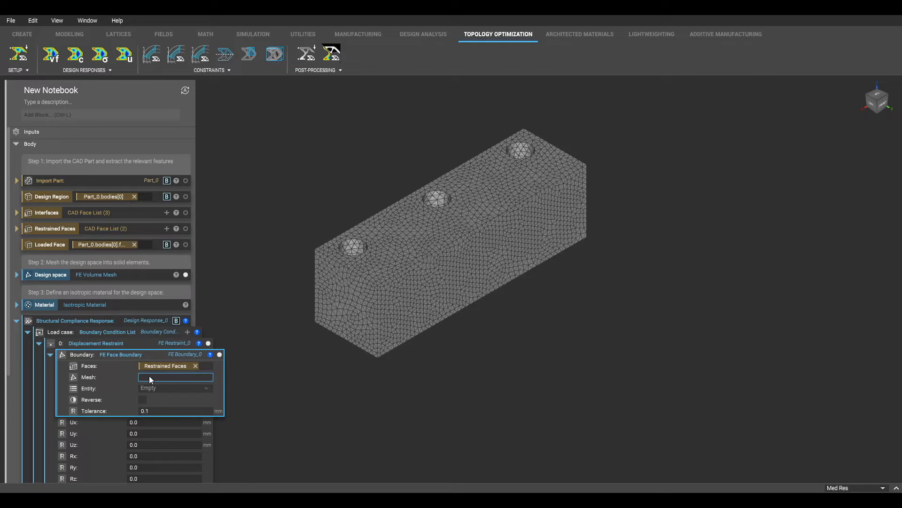
{"action": "left_click", "coordinate": [175, 377]}
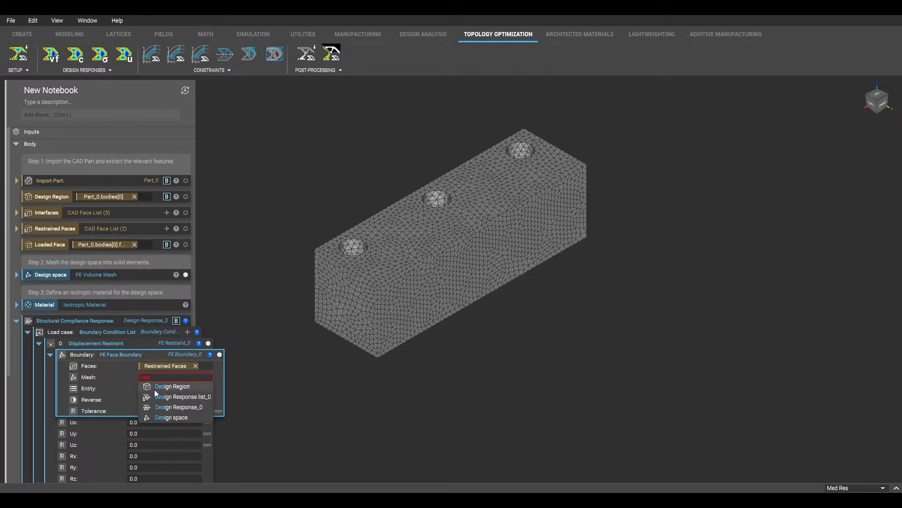
{"action": "left_click", "coordinate": [171, 417]}
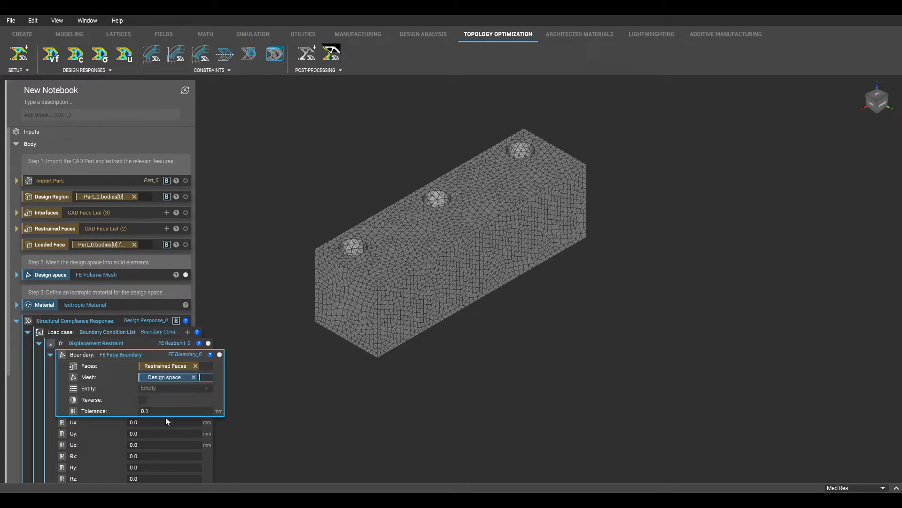
{"action": "left_click", "coordinate": [175, 388]}
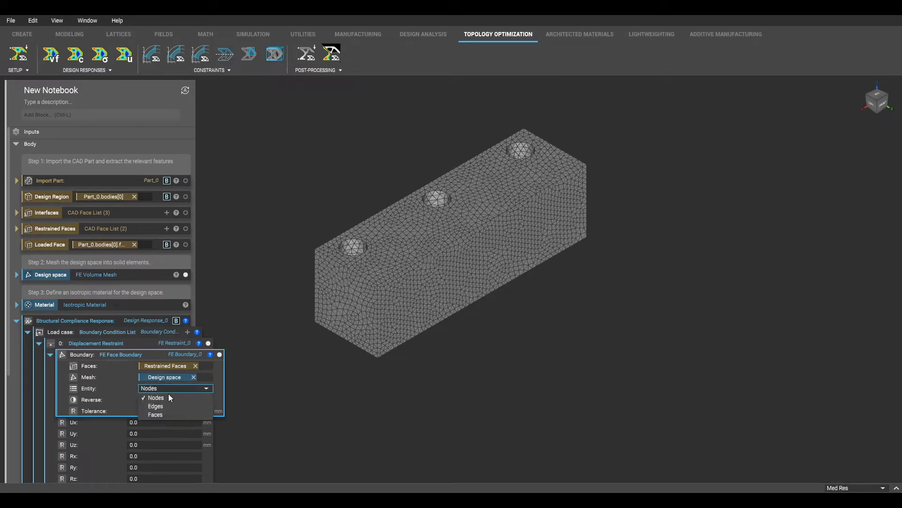
{"action": "left_click", "coordinate": [157, 397]}
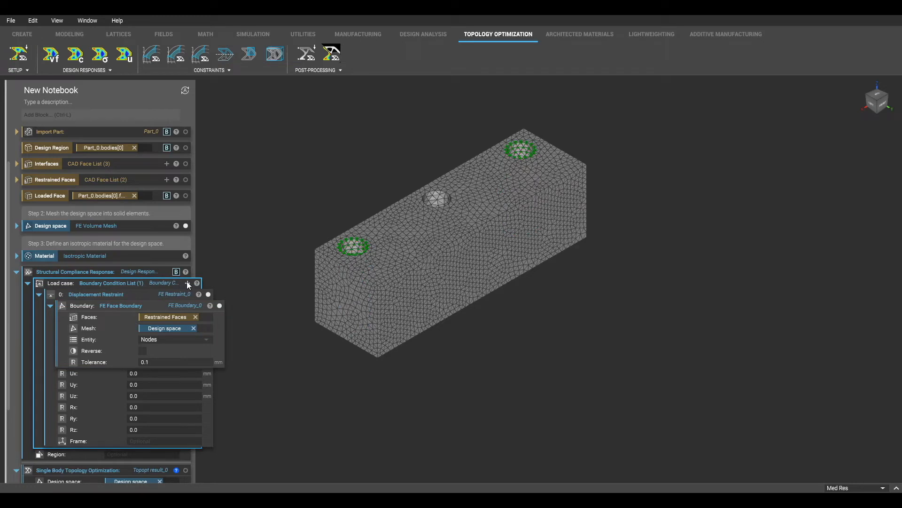
Add a Force as the second load case with a 1000 vector component.
{"action": "left_click", "coordinate": [187, 283]}
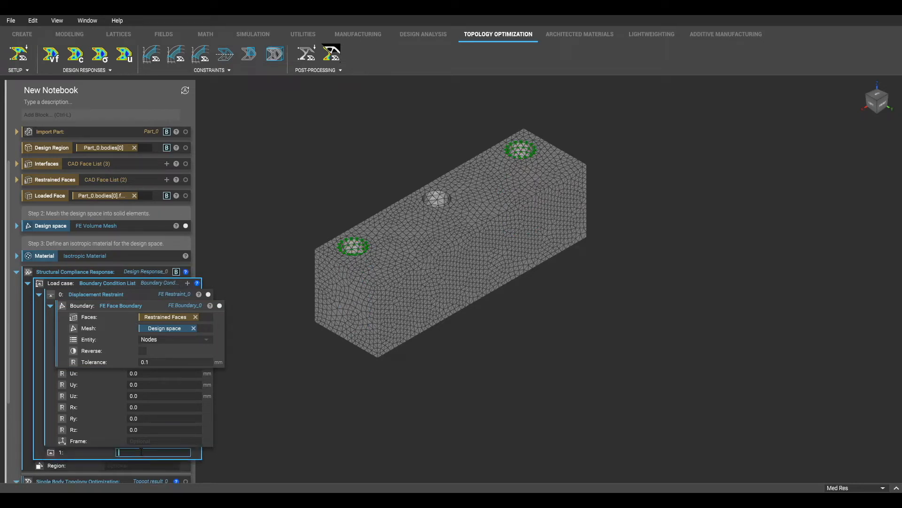
{"action": "left_click", "coordinate": [152, 452]}
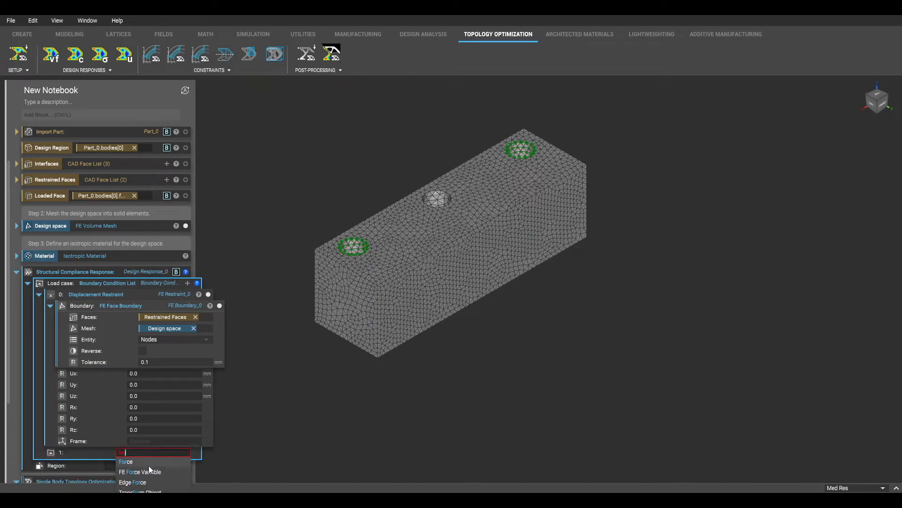
{"action": "left_click", "coordinate": [125, 461]}
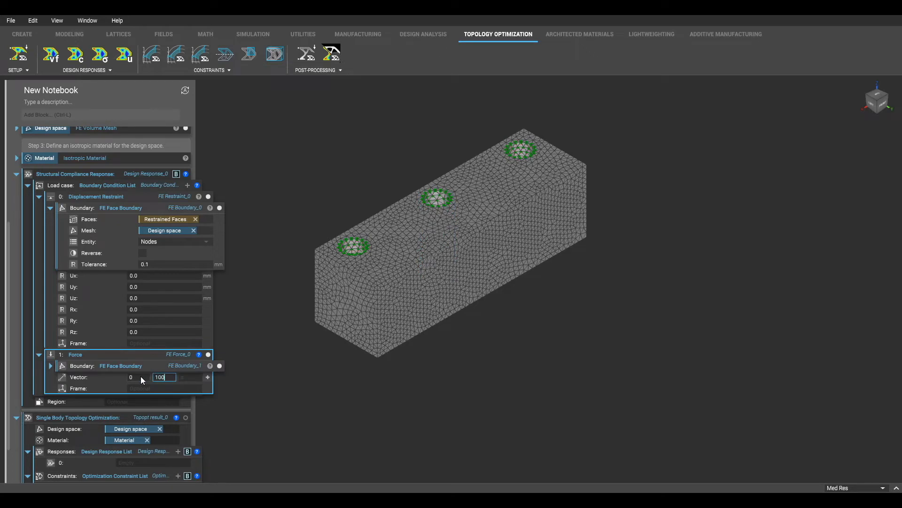
{"action": "type", "text": "1000"}
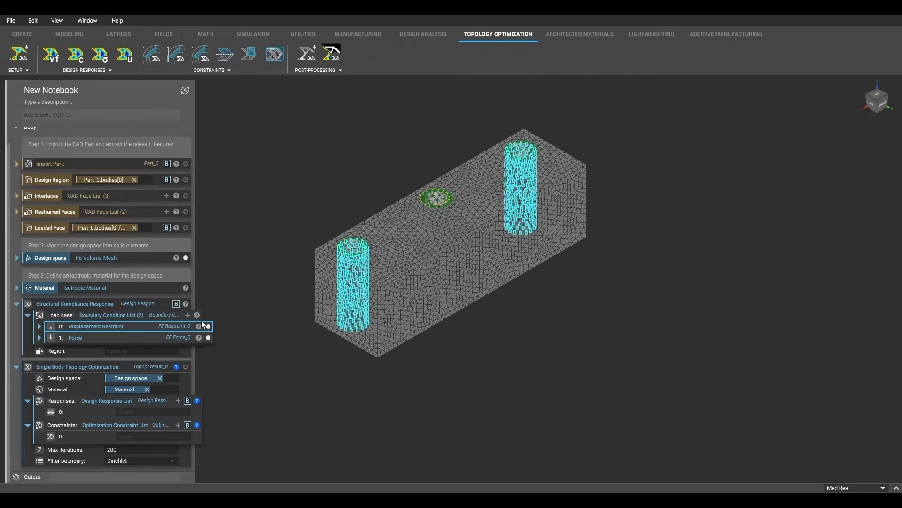
{"action": "left_click", "coordinate": [76, 338]}
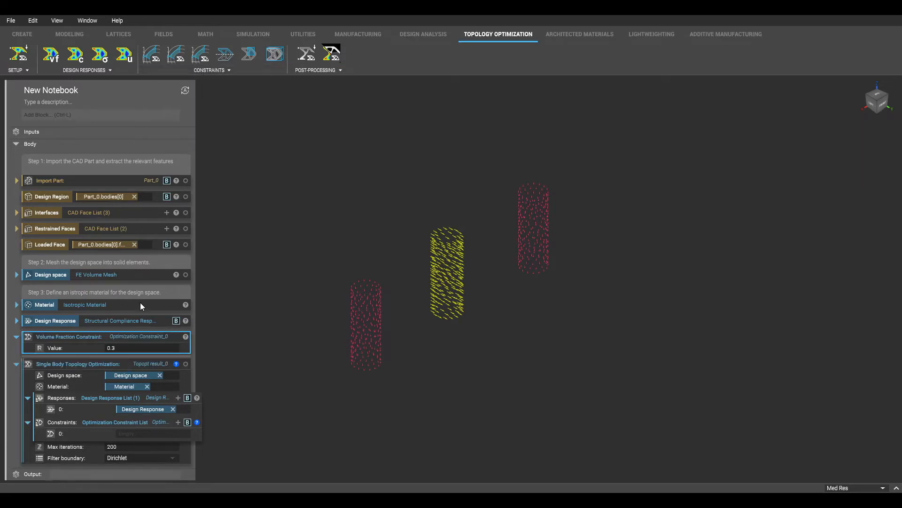
Set the Volume Fraction Constraint value to 0.2 and rename the block.
{"action": "left_click", "coordinate": [131, 348]}
{"action": "type", "text": "0.2"}
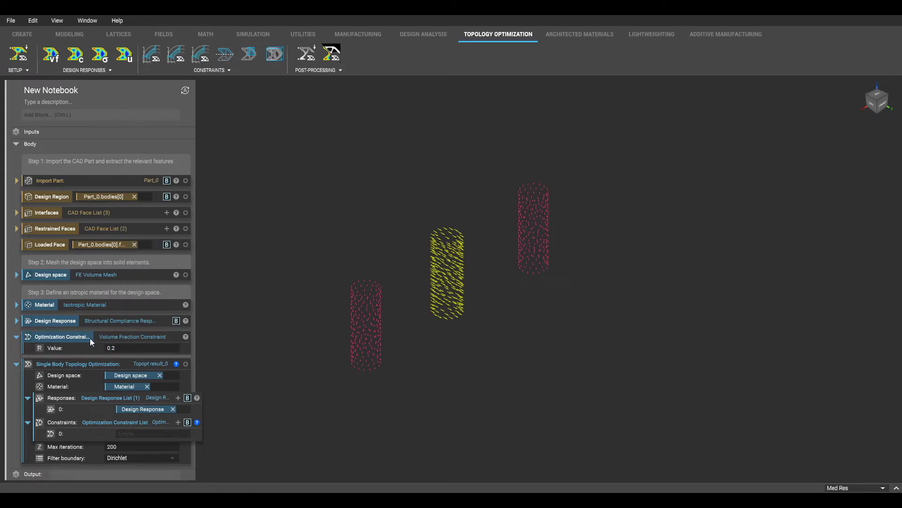
{"action": "double_click", "coordinate": [62, 336]}
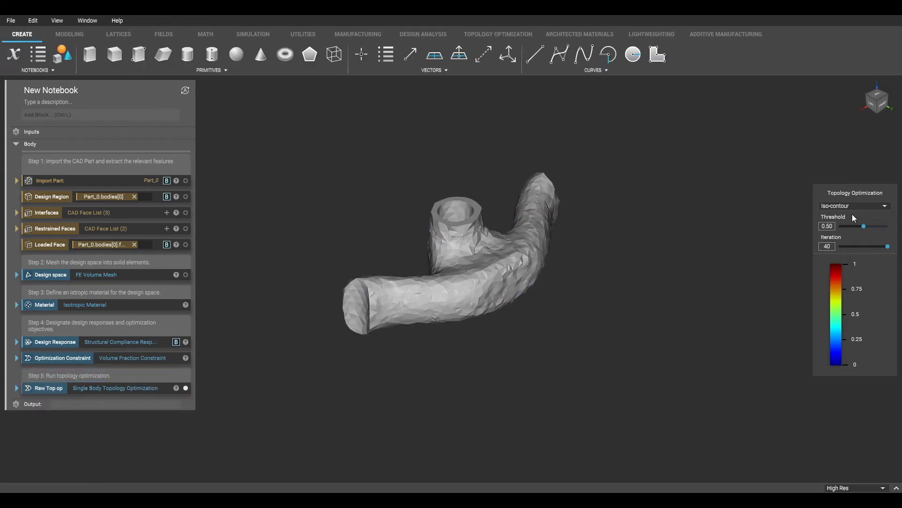
Explore density thresholds, settle at 0.50 and display the result as an iso-contour surface.
{"action": "left_click", "coordinate": [856, 205]}
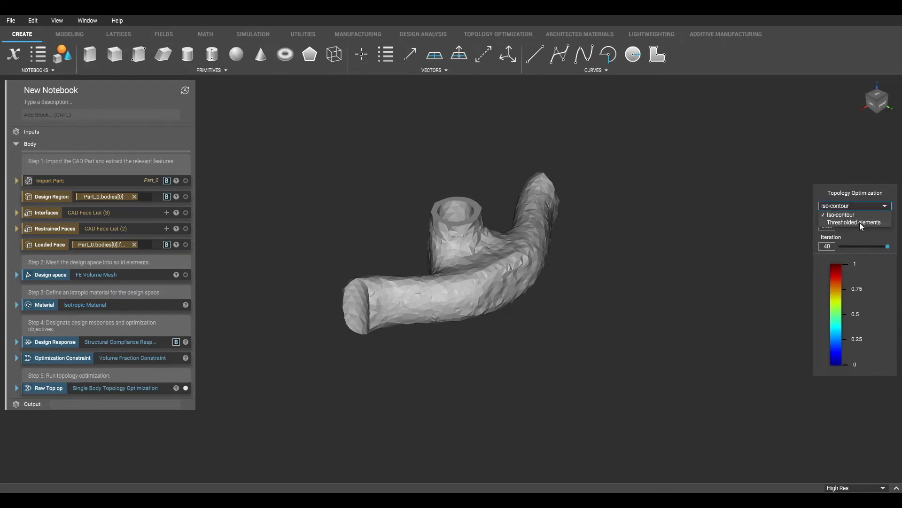
{"action": "left_click", "coordinate": [854, 222]}
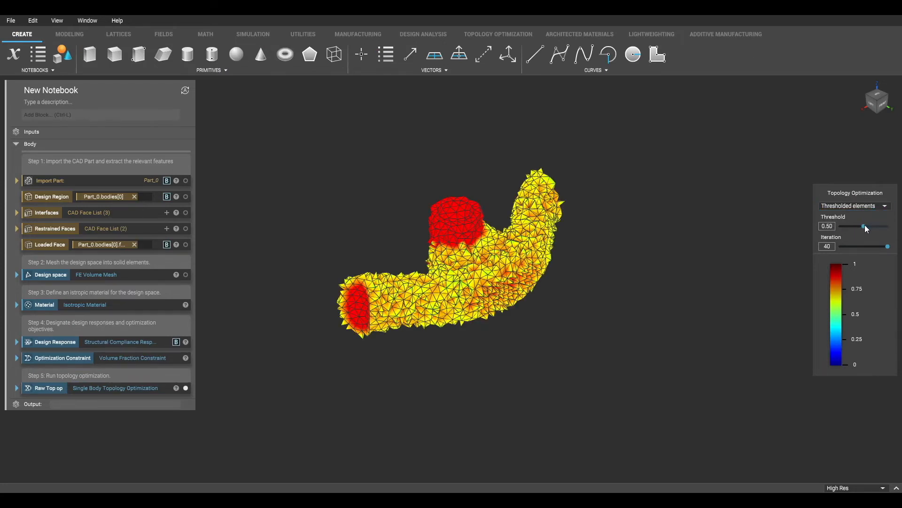
{"action": "left_click_drag", "start_coordinate": [863, 227], "coordinate": [885, 227]}
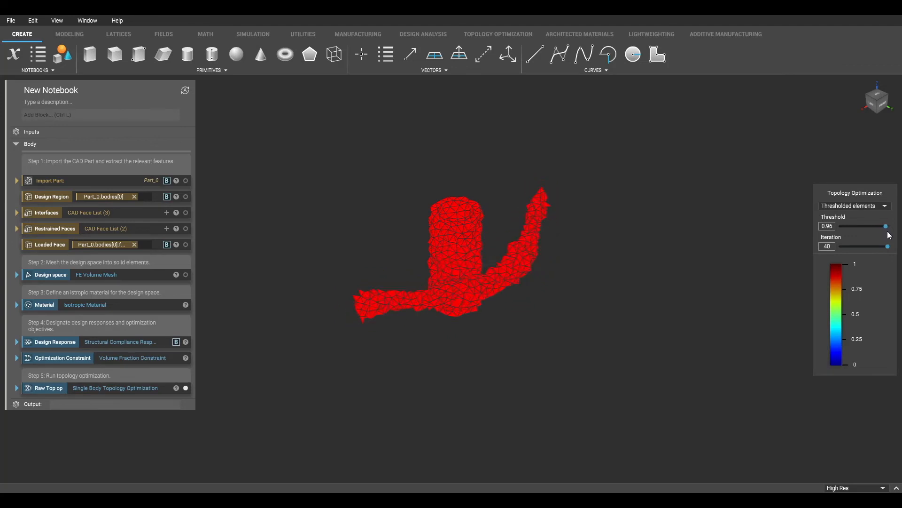
{"action": "left_click_drag", "start_coordinate": [885, 225], "coordinate": [870, 226]}
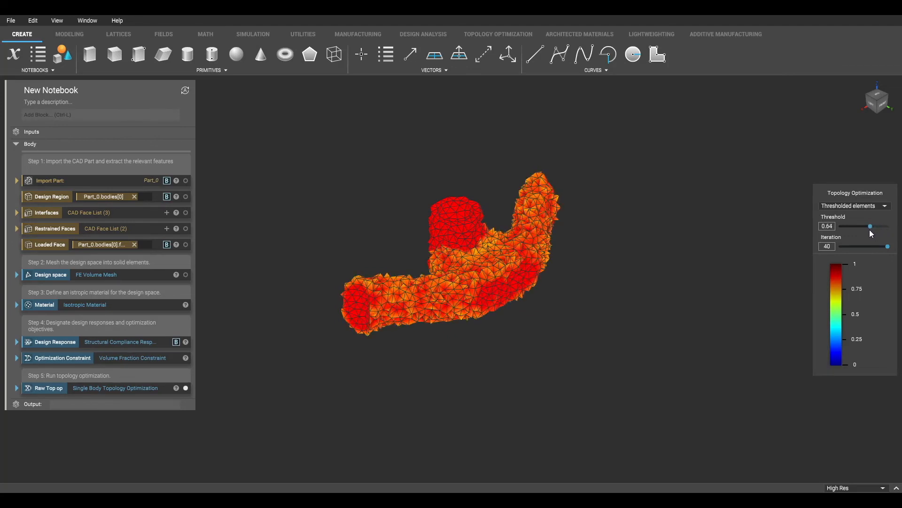
{"action": "left_click_drag", "start_coordinate": [870, 226], "coordinate": [867, 226]}
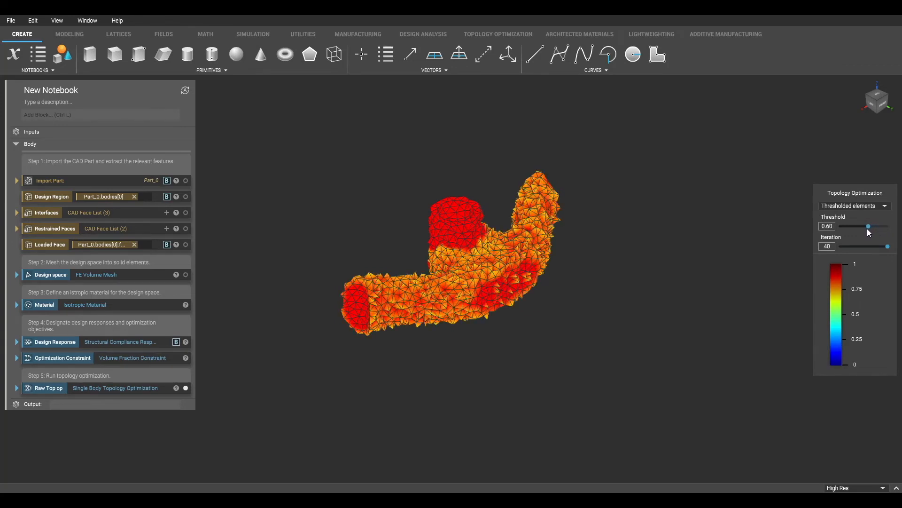
{"action": "left_click_drag", "start_coordinate": [867, 227], "coordinate": [865, 226]}
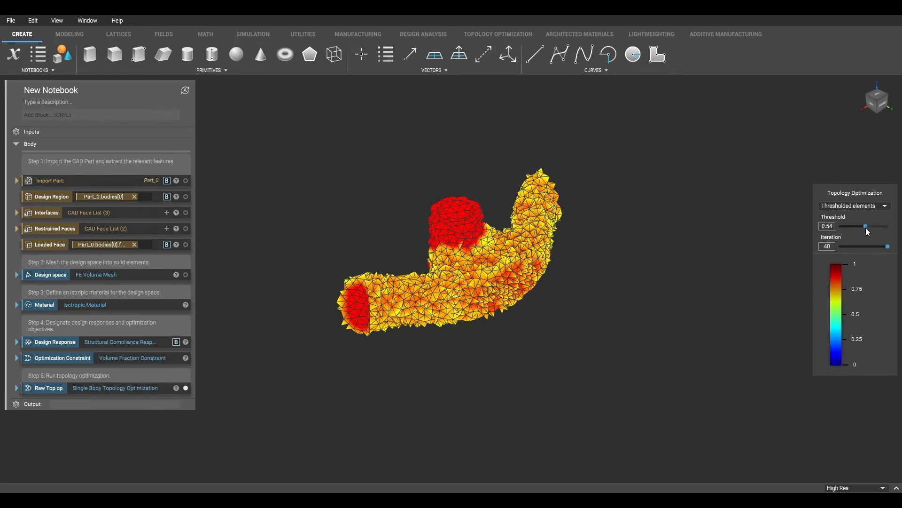
{"action": "left_click_drag", "start_coordinate": [865, 226], "coordinate": [863, 226]}
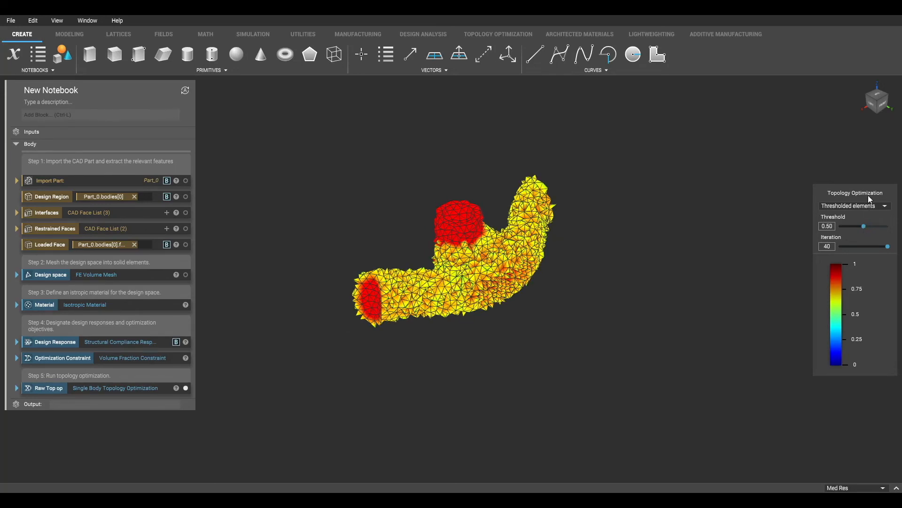
{"action": "left_click", "coordinate": [855, 206]}
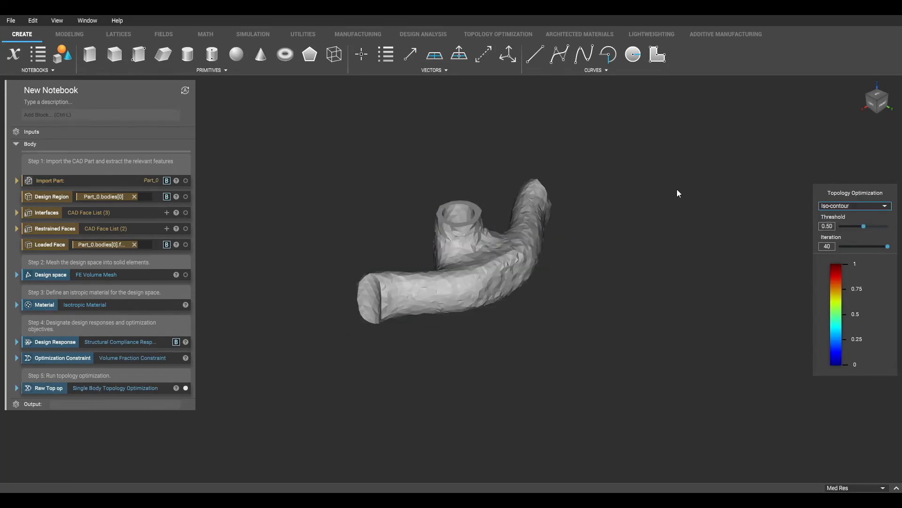
{"action": "left_click", "coordinate": [498, 34]}
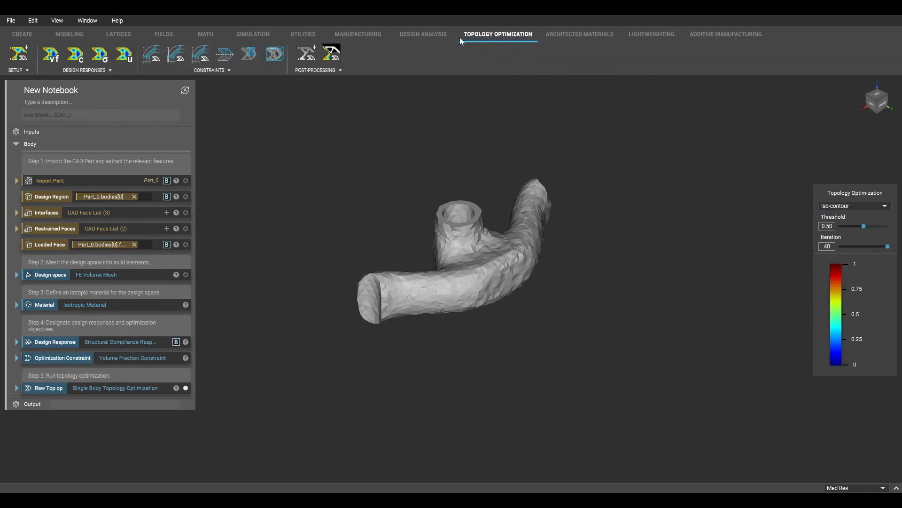
Add a Construct Optimized Body block from Post-Processing with grid size 1.
{"action": "left_click", "coordinate": [339, 70]}
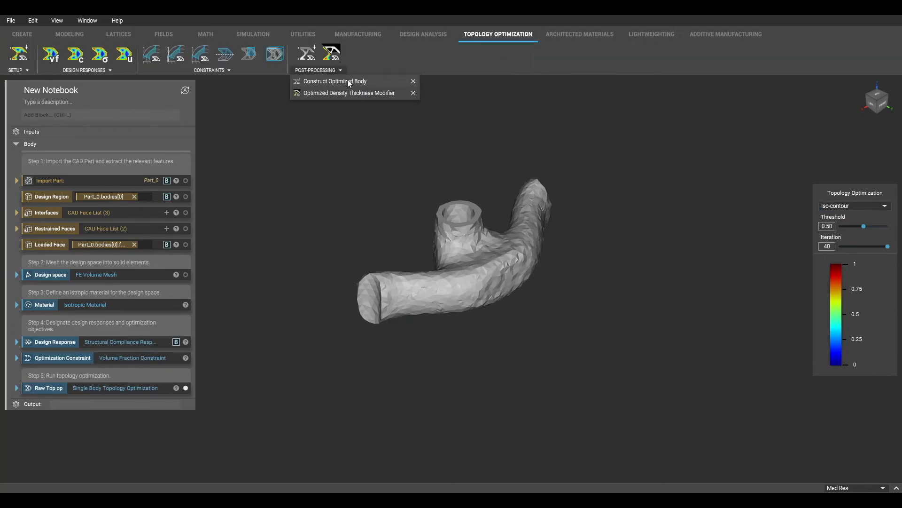
{"action": "left_click", "coordinate": [335, 81]}
{"action": "type", "text": "0.5"}
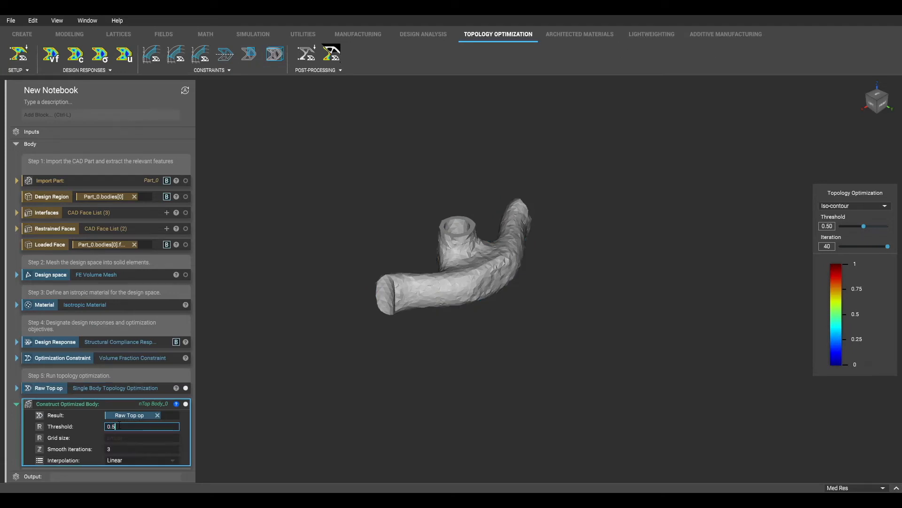
{"action": "left_click", "coordinate": [141, 437]}
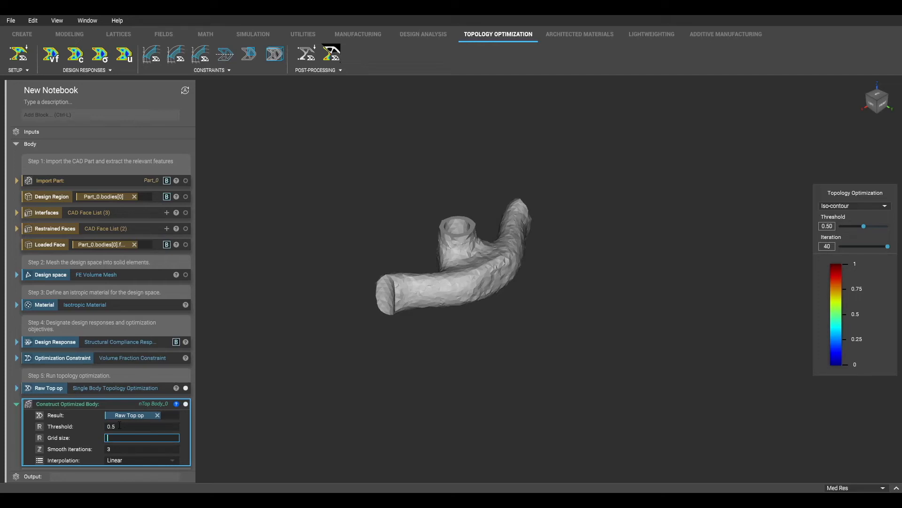
{"action": "type", "text": "1"}
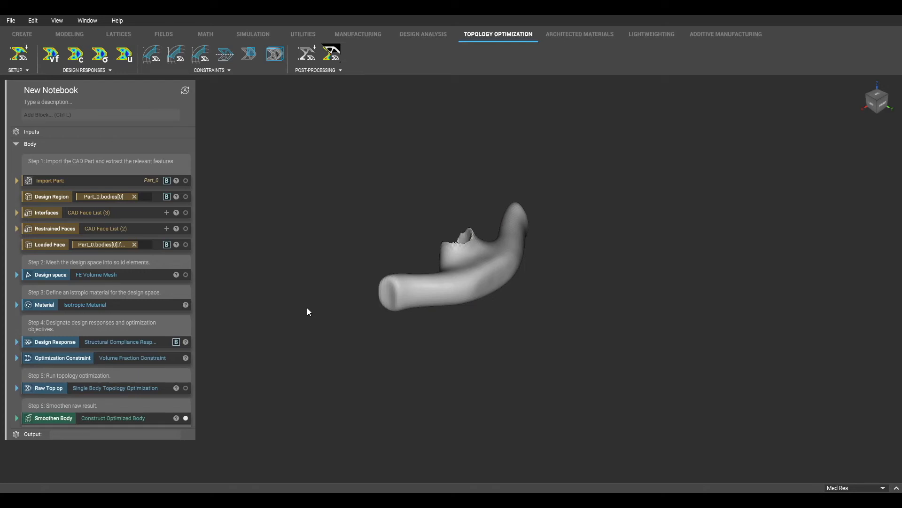
{"action": "mouse_move", "coordinate": [98, 107]}
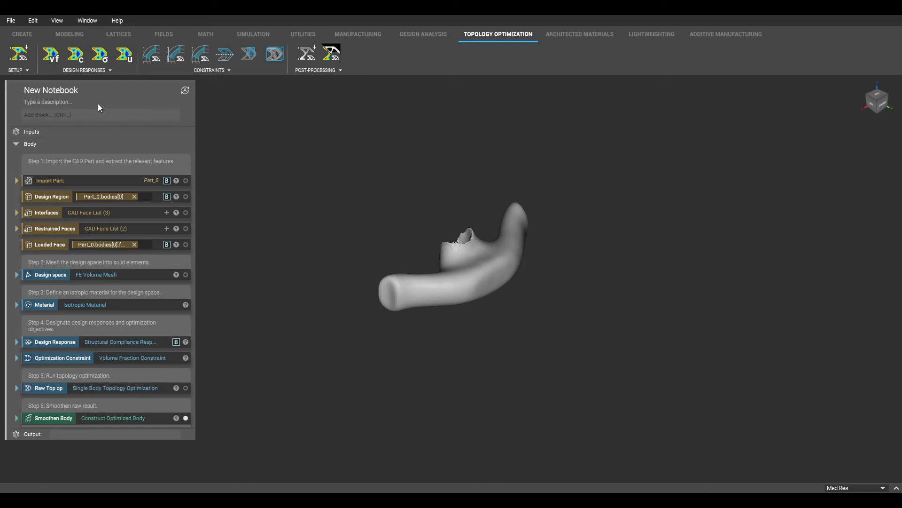
Add a Thicken Body block via search and choose its body input type.
{"action": "type", "text": "thi"}
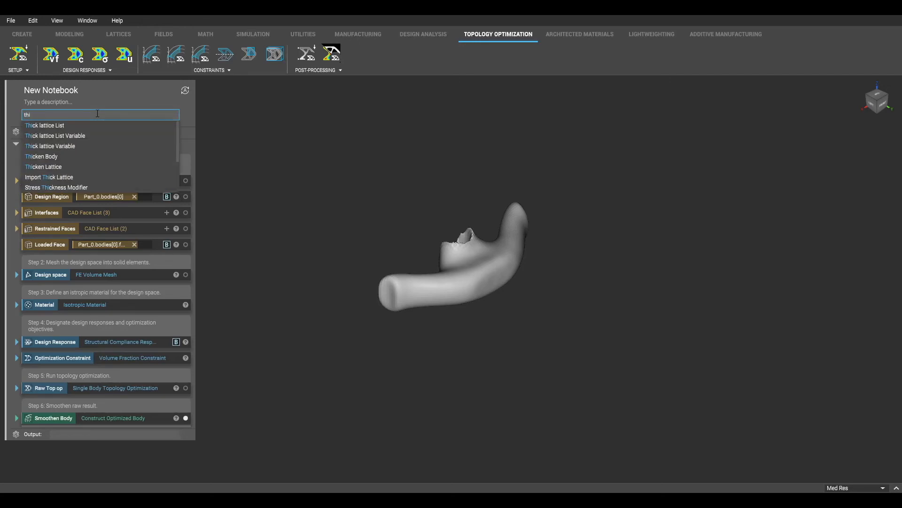
{"action": "left_click", "coordinate": [41, 156]}
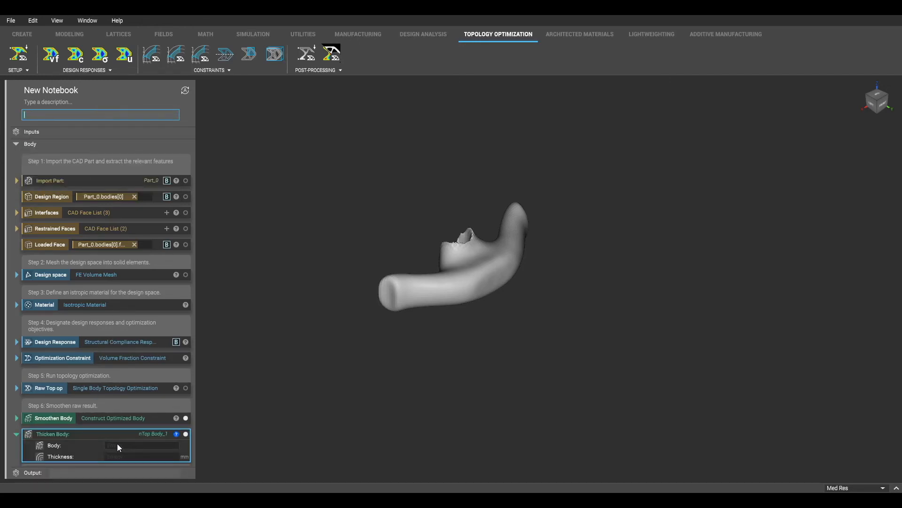
{"action": "left_click", "coordinate": [141, 446]}
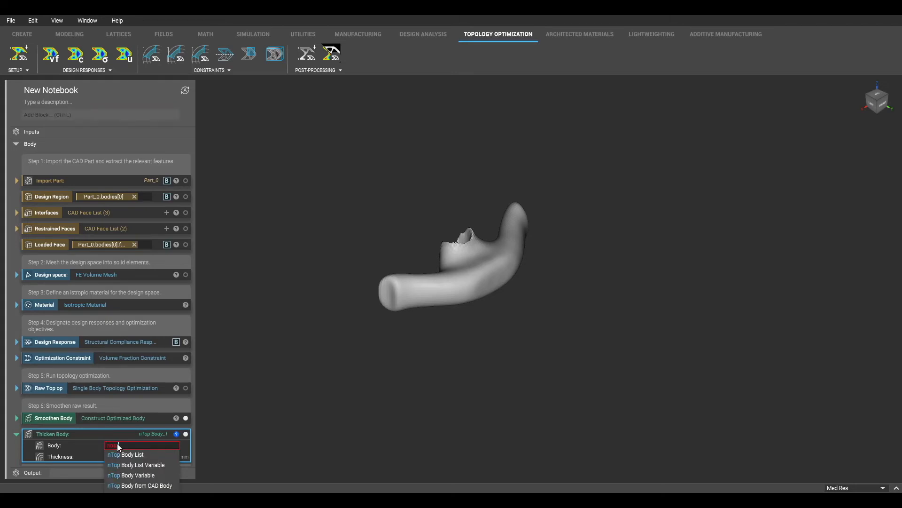
{"action": "left_click", "coordinate": [140, 485]}
{"action": "type", "text": "boo unl"}
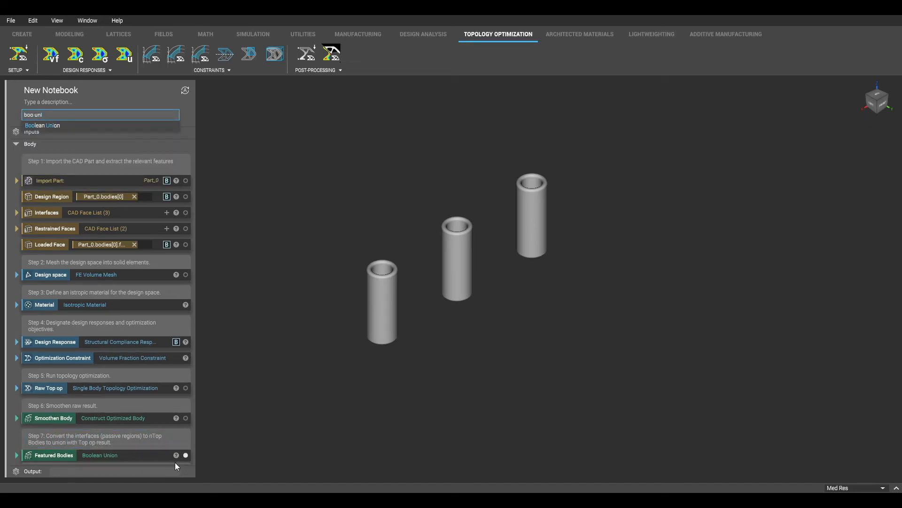
Add a Boolean Union of Smoothen Body and Featured Bodies with a 2 mm rounded blend.
{"action": "left_click", "coordinate": [41, 125]}
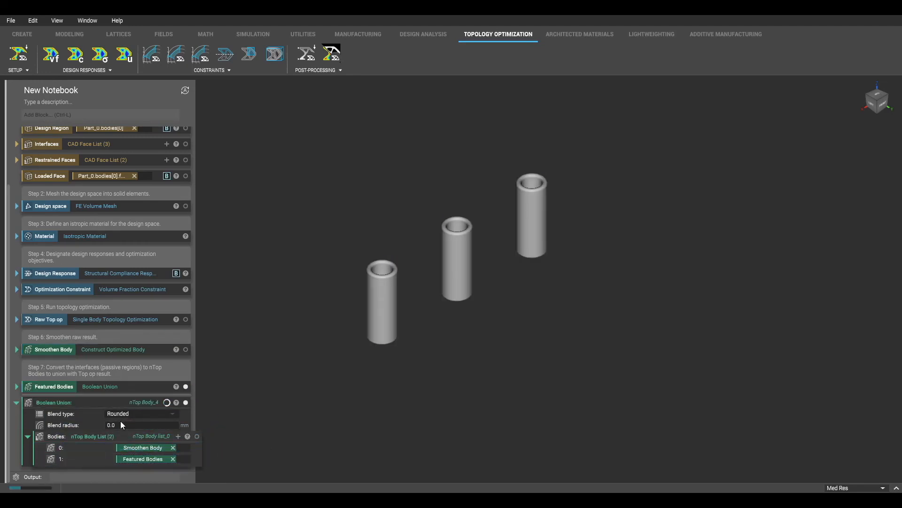
{"action": "type", "text": "2"}
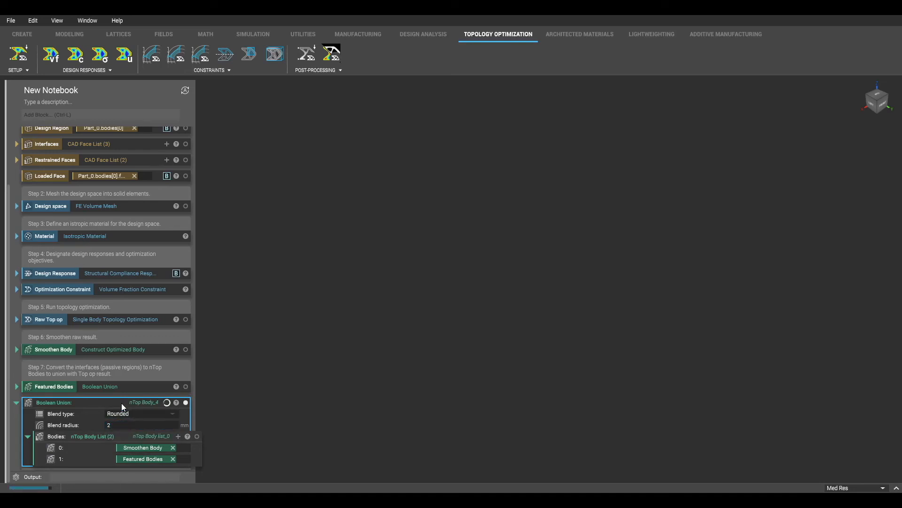
{"action": "left_click", "coordinate": [167, 402]}
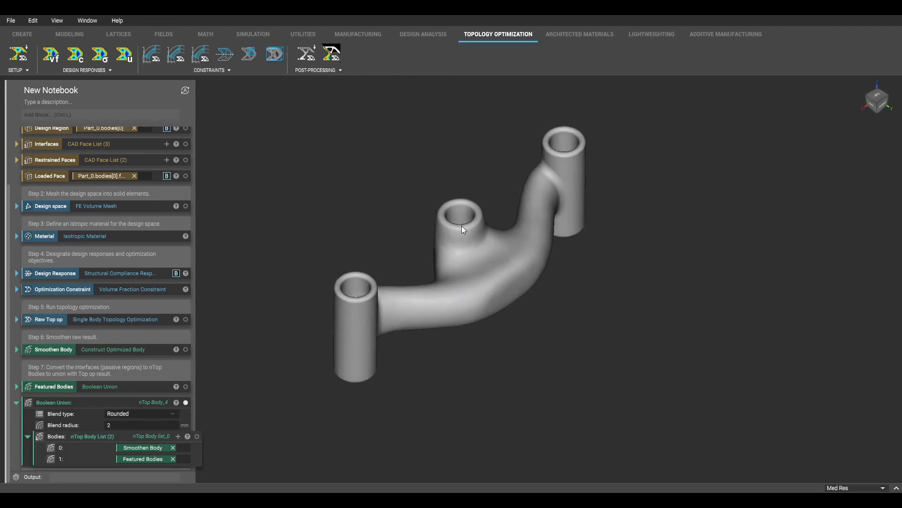
{"action": "left_click_drag", "start_coordinate": [463, 229], "coordinate": [277, 394]}
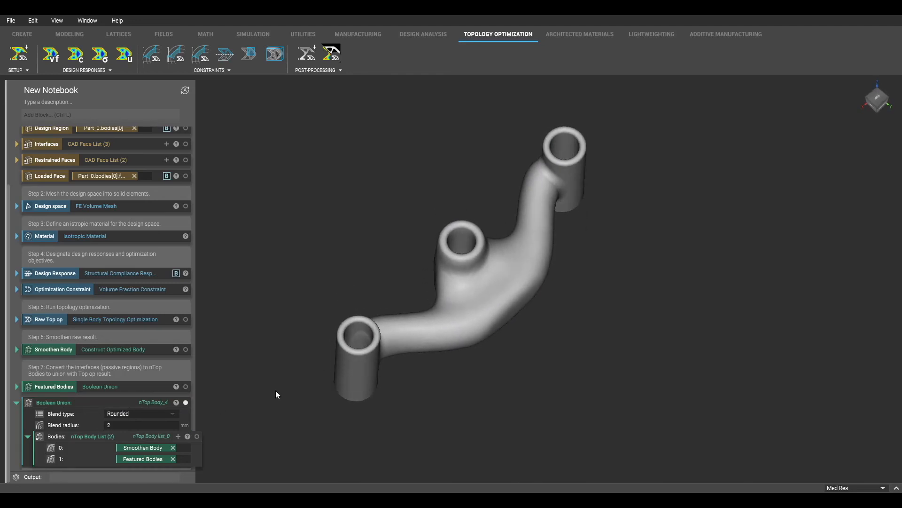
Add a Boolean Intersect of the union with an nTop Body from the Design Region CAD body.
{"action": "type", "text": "boo in"}
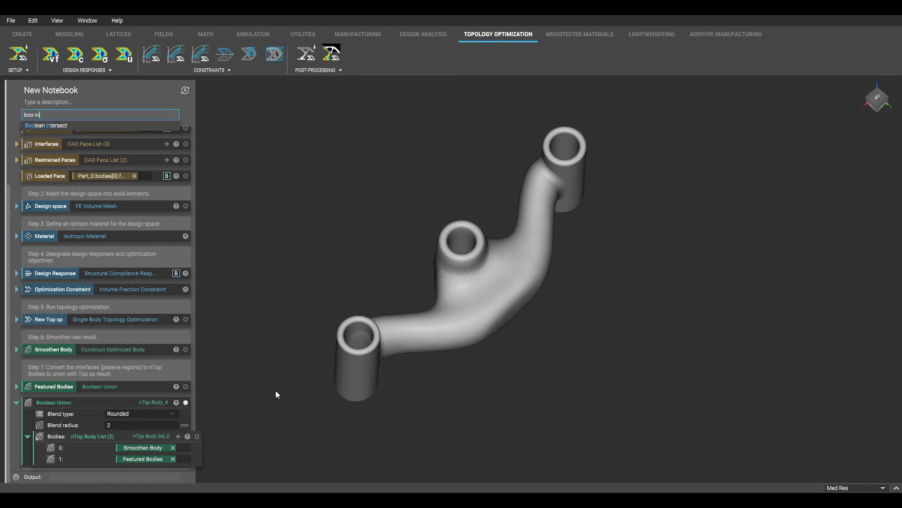
{"action": "left_click", "coordinate": [45, 125]}
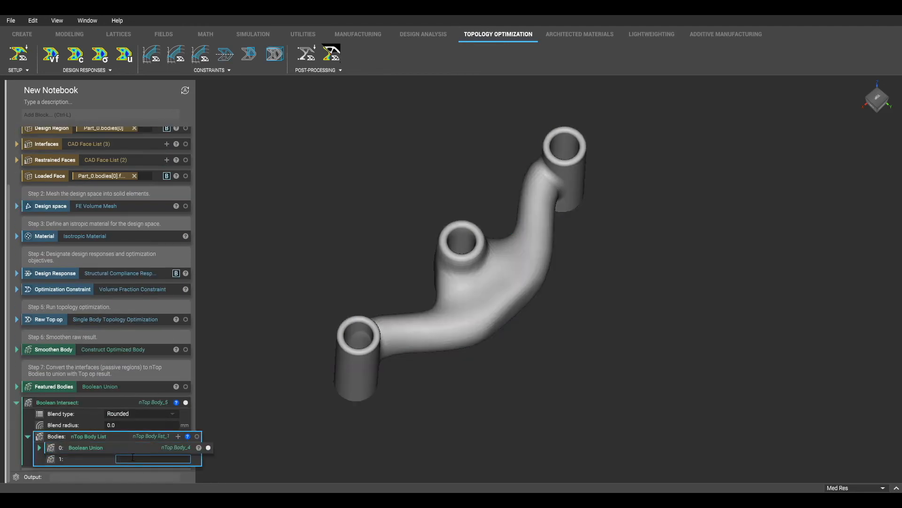
{"action": "left_click", "coordinate": [153, 459]}
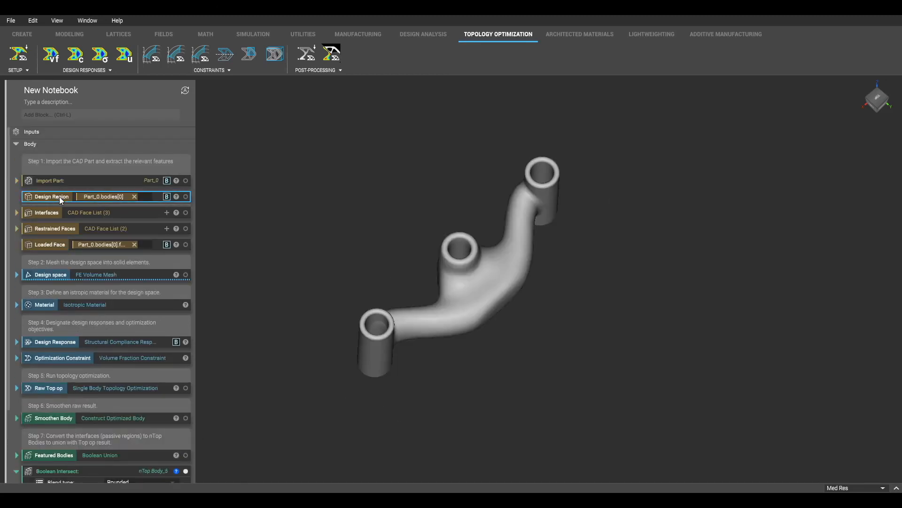
{"action": "left_click", "coordinate": [185, 196]}
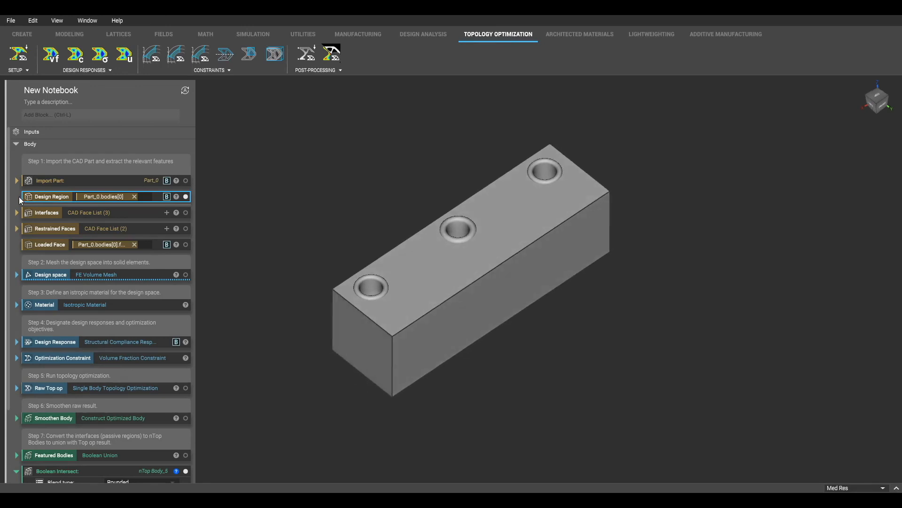
Start renaming the Boolean Intersect block's output.
{"action": "scroll", "scroll_direction": "down", "scroll_amount": 3}
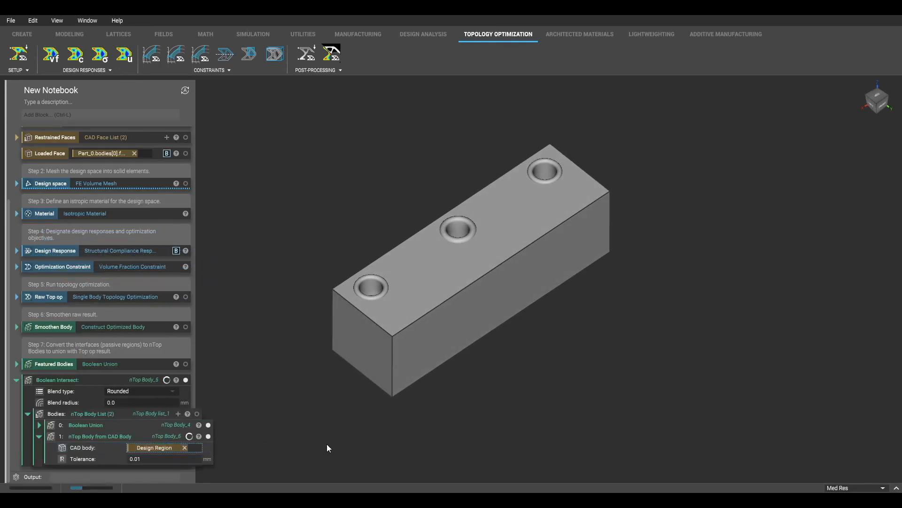
{"action": "right_click", "coordinate": [56, 380]}
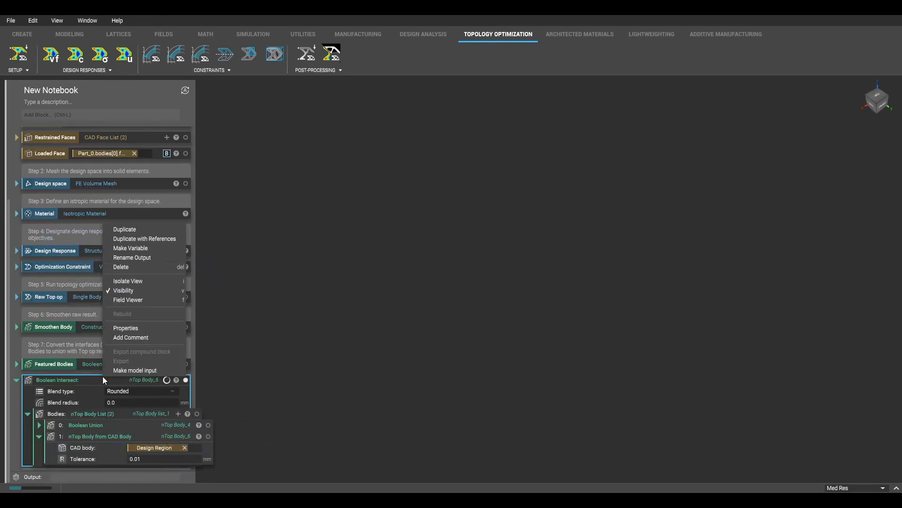
{"action": "left_click", "coordinate": [132, 258]}
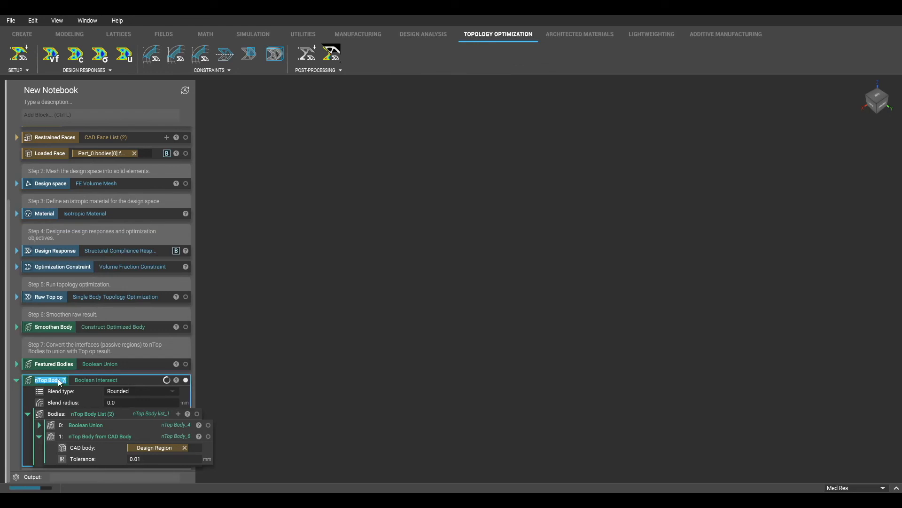